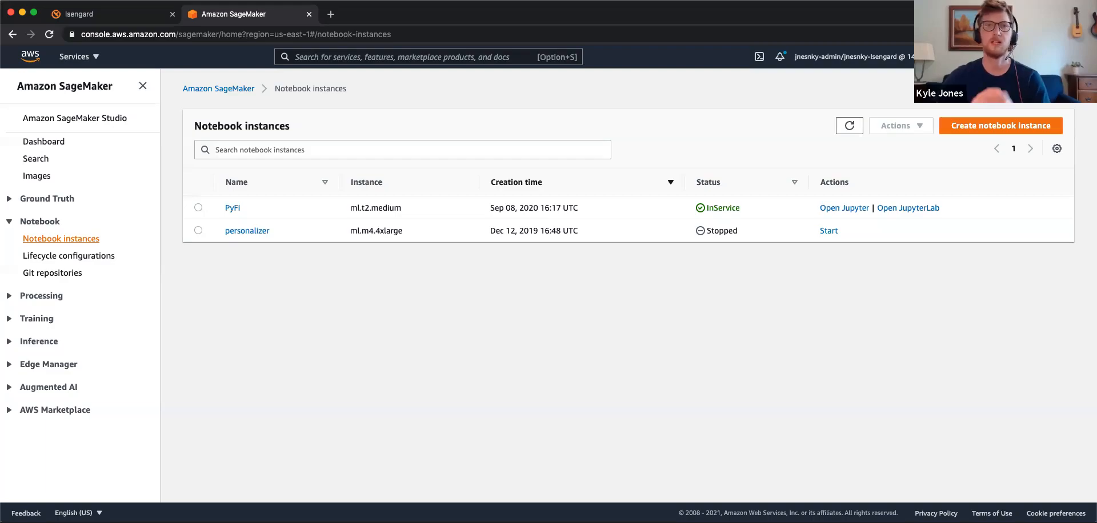
{"action": "mouse_move", "coordinate": [747, 374]}
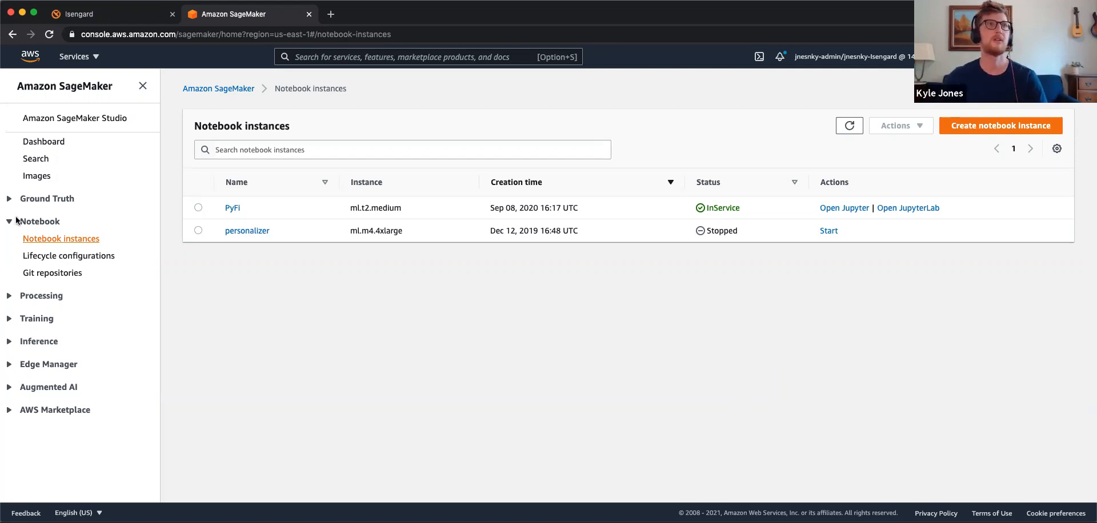
Return to the SageMaker notebook instances list and browse the PyFi JupyterLab Launcher's kernels
{"action": "left_click", "coordinate": [40, 221]}
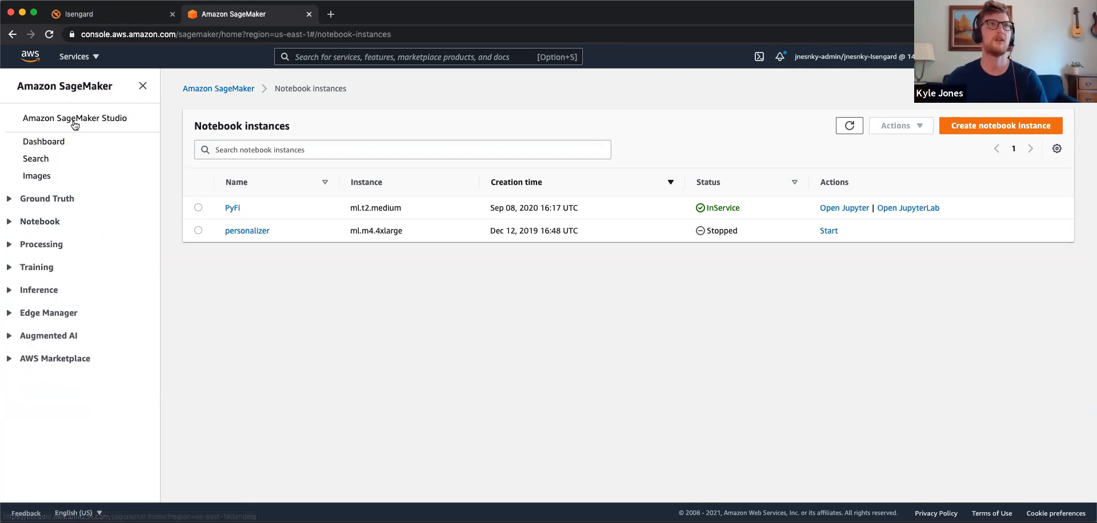
{"action": "left_click", "coordinate": [44, 142]}
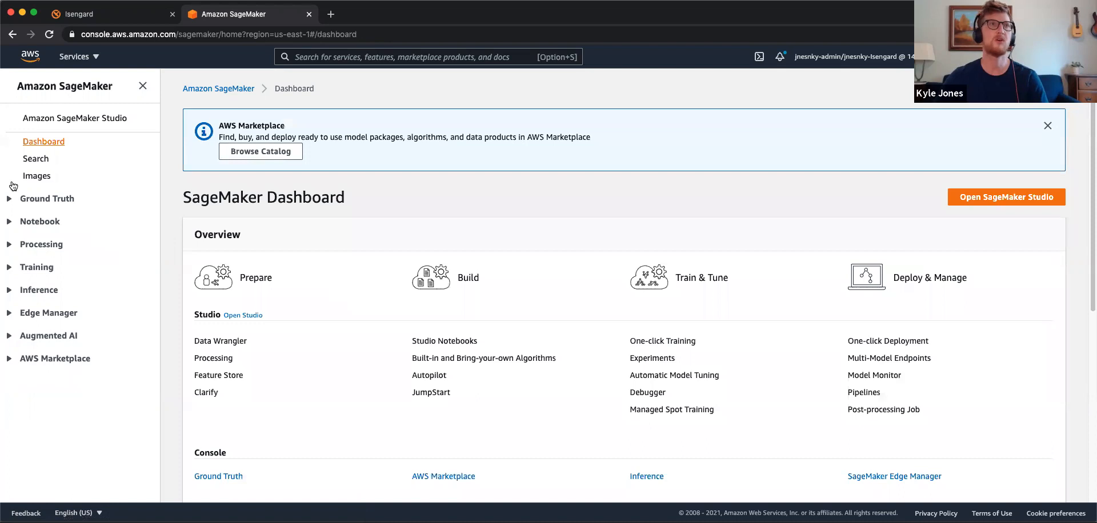
{"action": "left_click", "coordinate": [39, 221]}
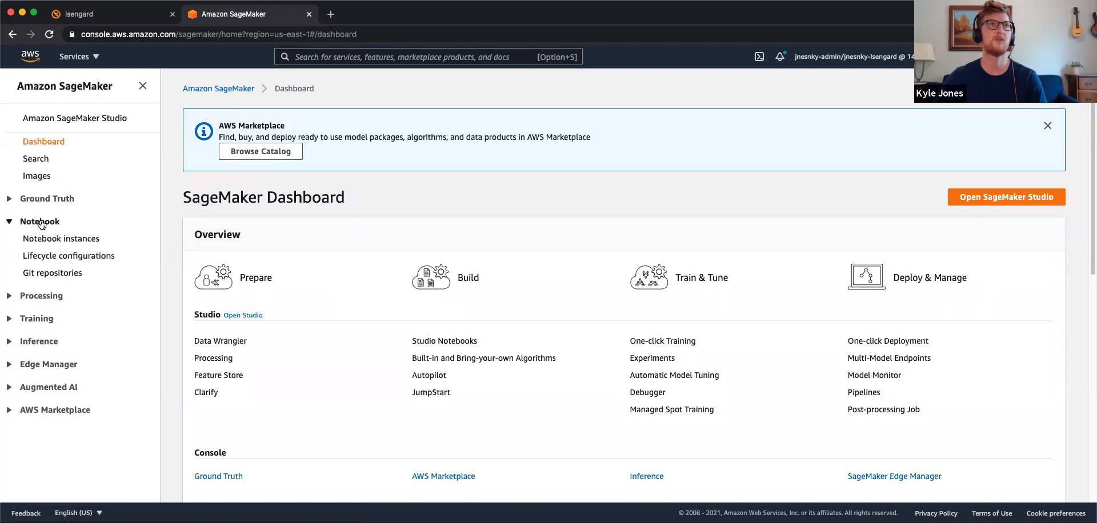
{"action": "left_click", "coordinate": [61, 239]}
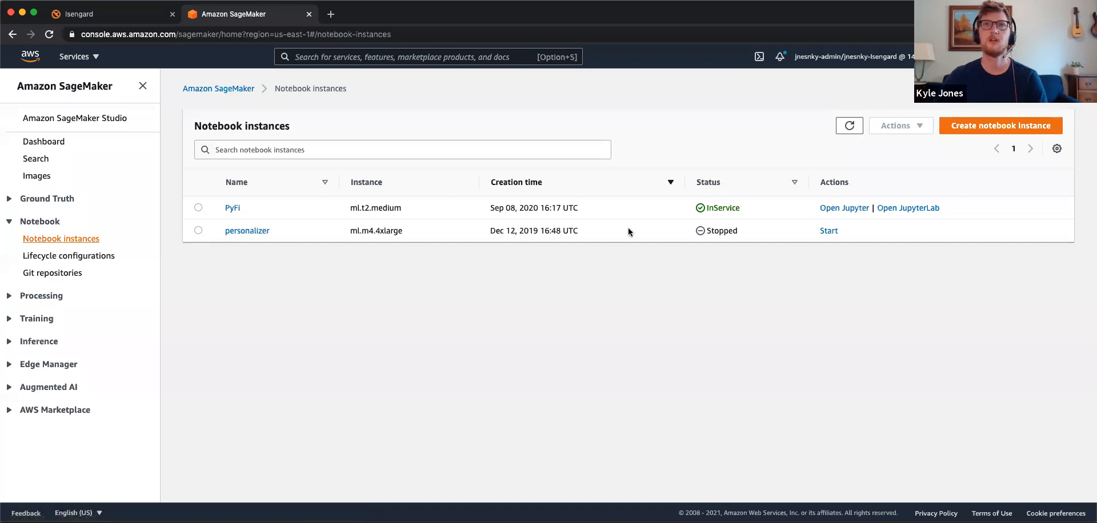
{"action": "mouse_move", "coordinate": [835, 283]}
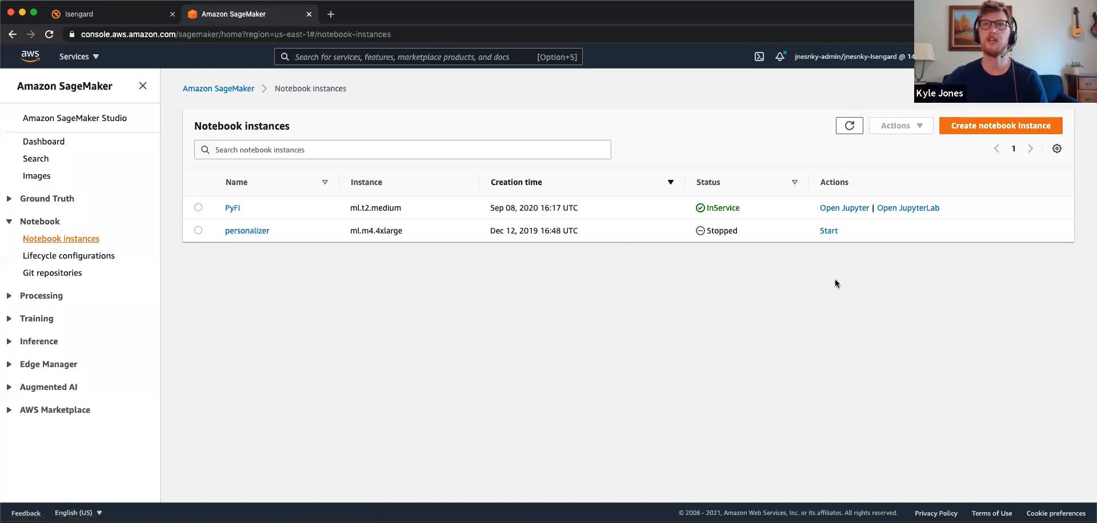
{"action": "mouse_move", "coordinate": [910, 240]}
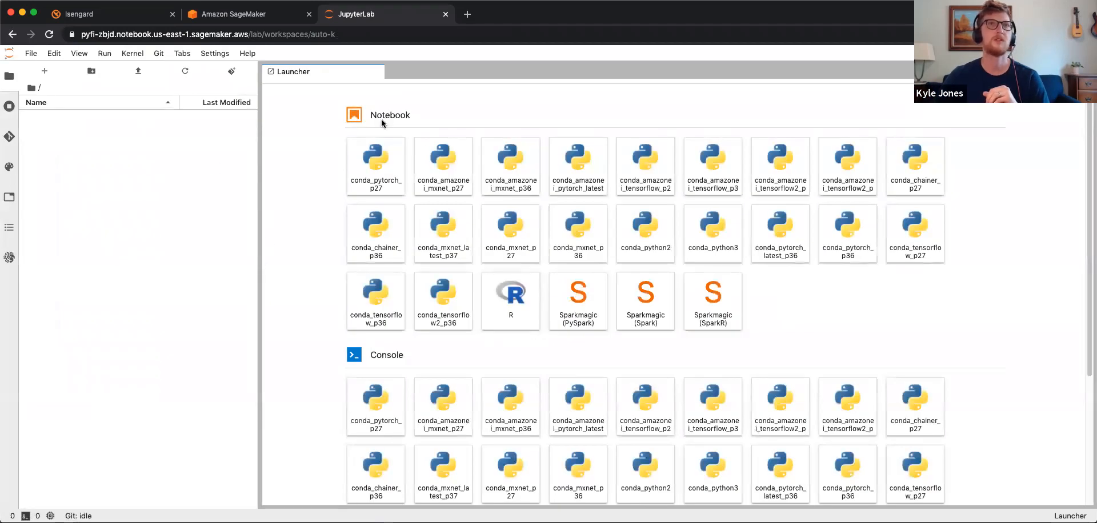
{"action": "scroll", "scroll_direction": "down", "scroll_amount": 3}
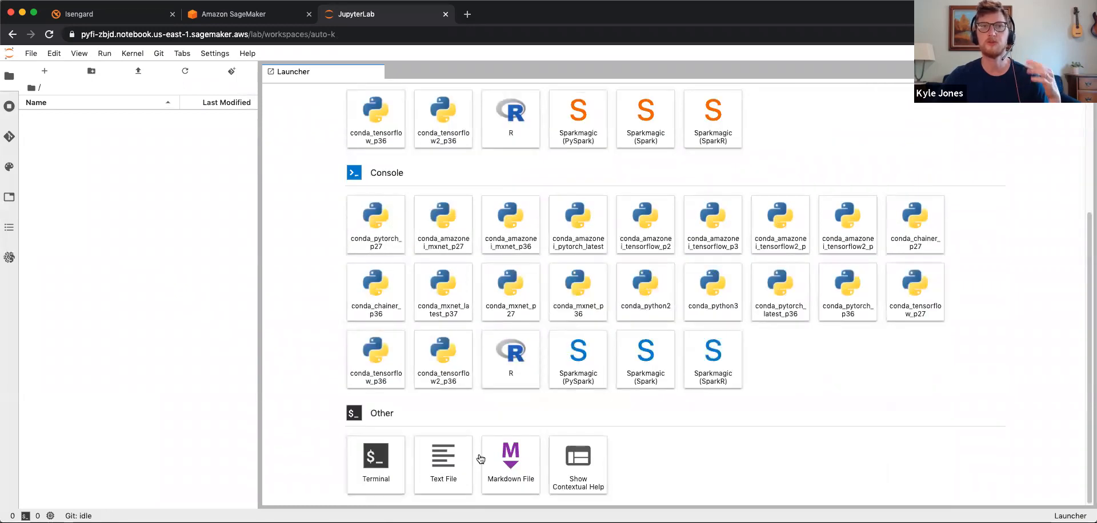
{"action": "scroll", "scroll_direction": "down", "scroll_amount": 3}
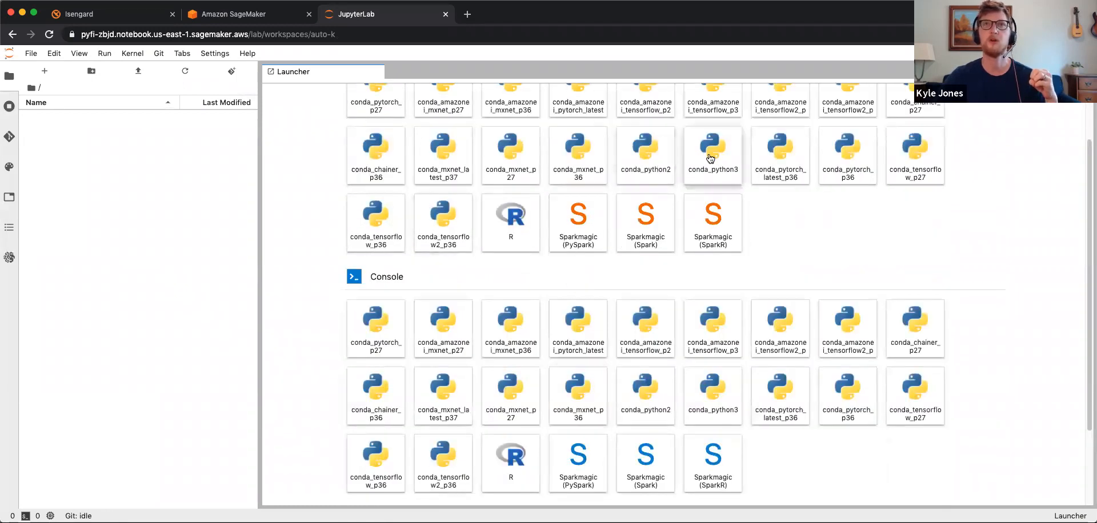
Create an Untitled.ipynb notebook with the conda_python3 kernel from the Launcher
{"action": "left_click", "coordinate": [712, 155]}
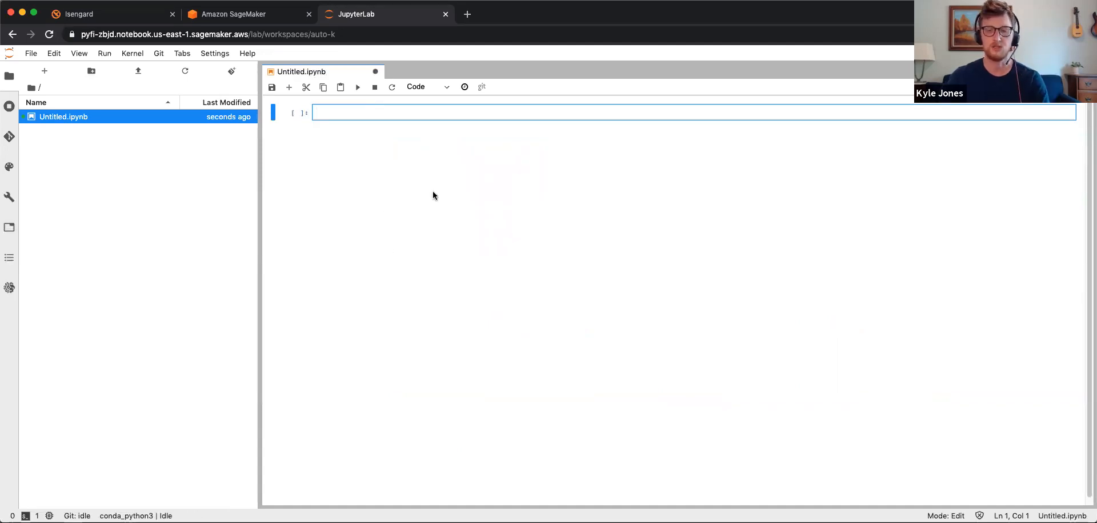
{"action": "mouse_move", "coordinate": [434, 178]}
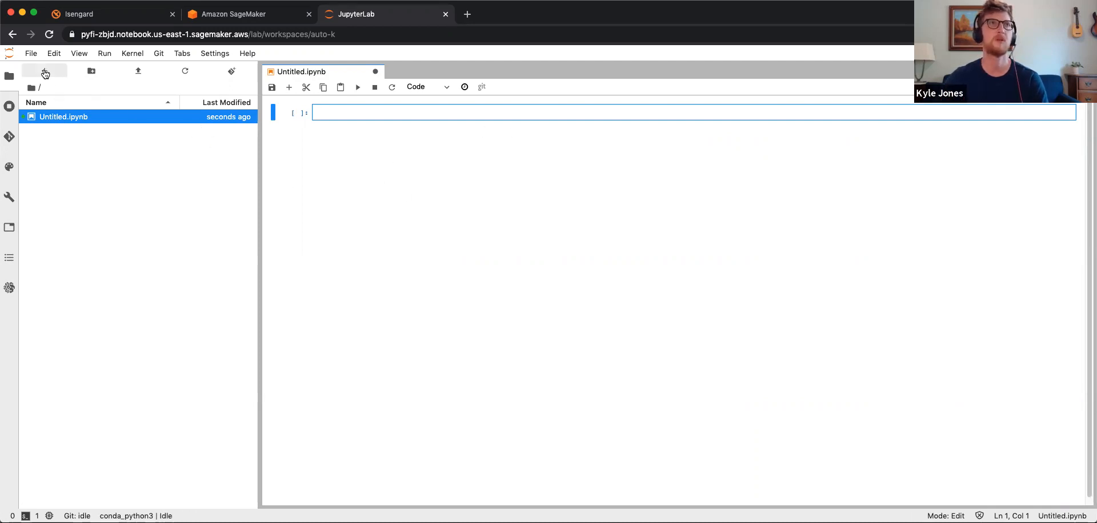
Create a new text file from a fresh Launcher and type welly in it
{"action": "left_click", "coordinate": [44, 71]}
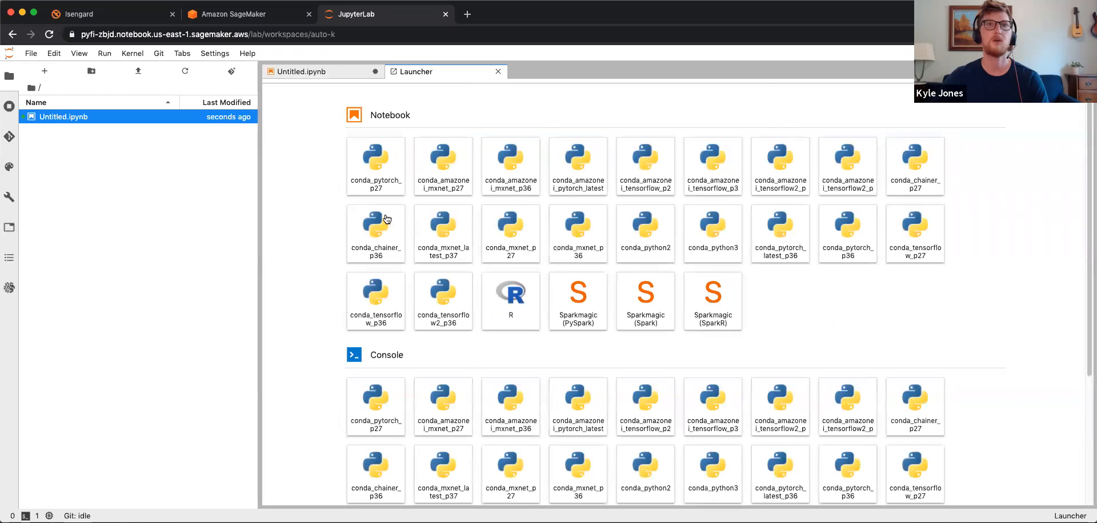
{"action": "scroll", "scroll_direction": "down", "scroll_amount": 3}
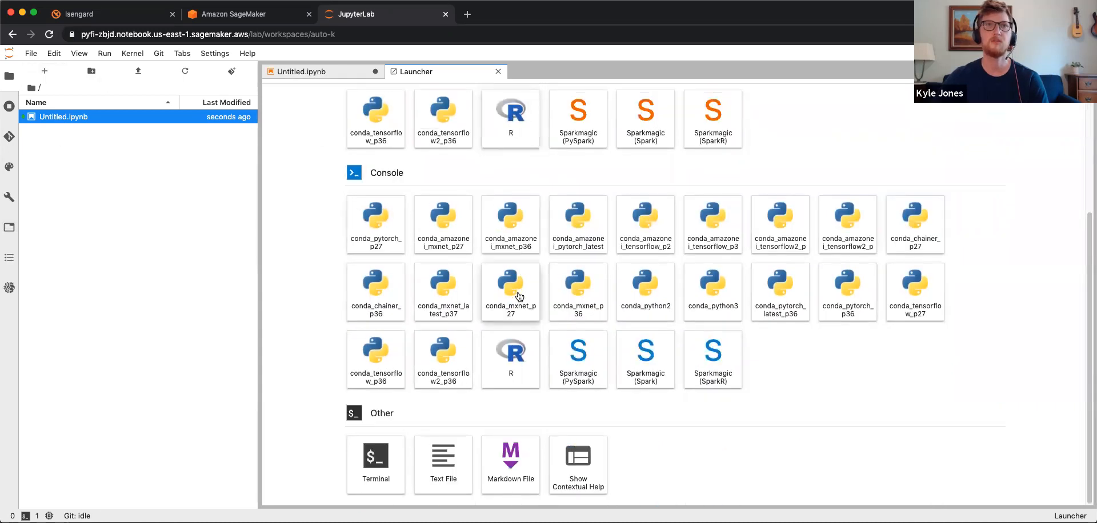
{"action": "left_click", "coordinate": [443, 464]}
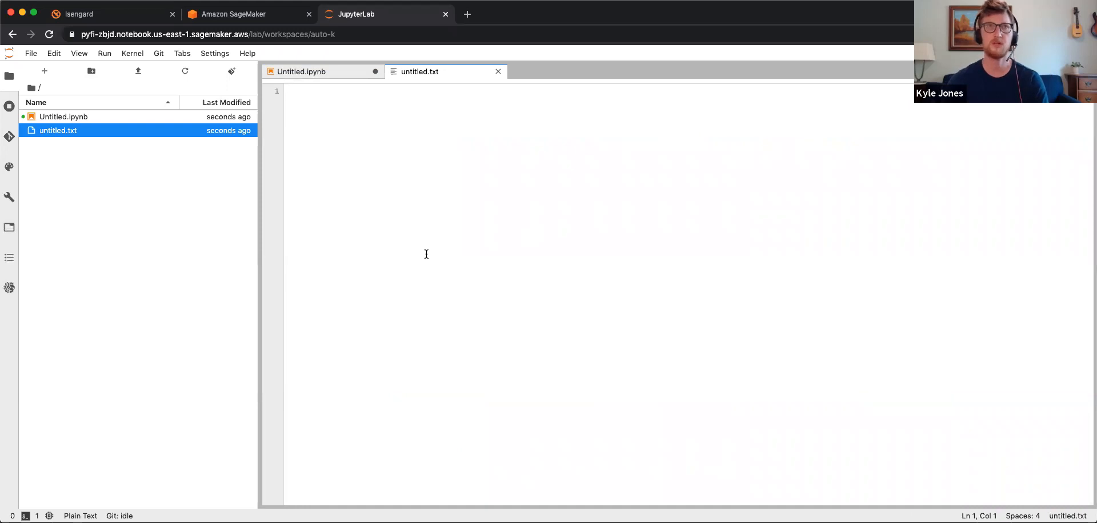
{"action": "type", "text": "welly"}
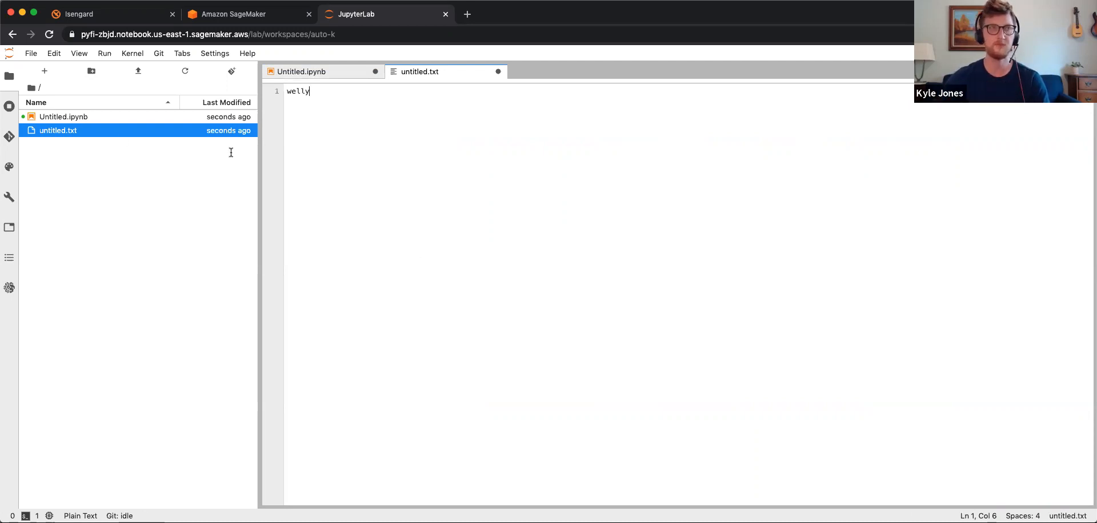
Rename untitled.txt to requirements.txt
{"action": "right_click", "coordinate": [59, 131]}
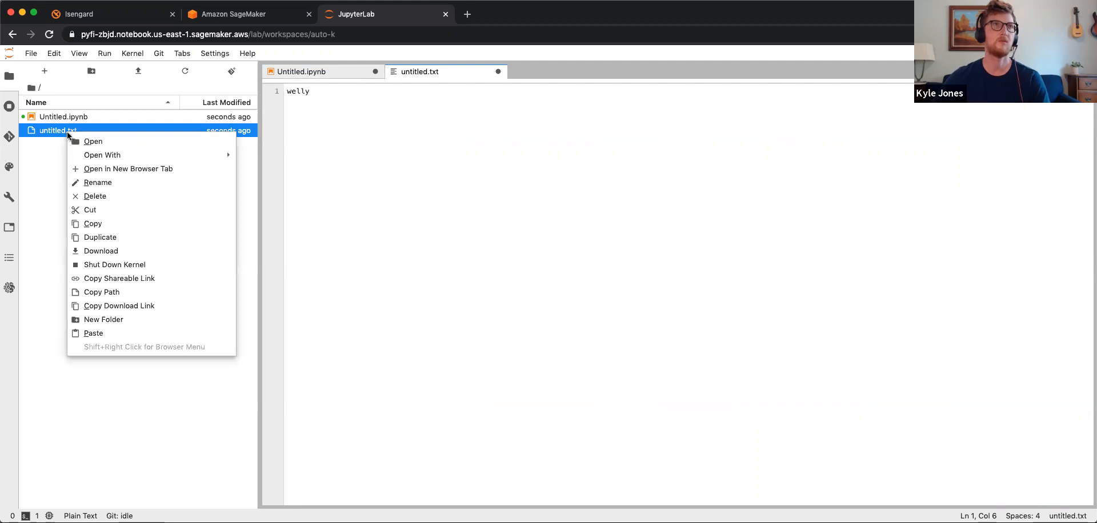
{"action": "left_click", "coordinate": [97, 183]}
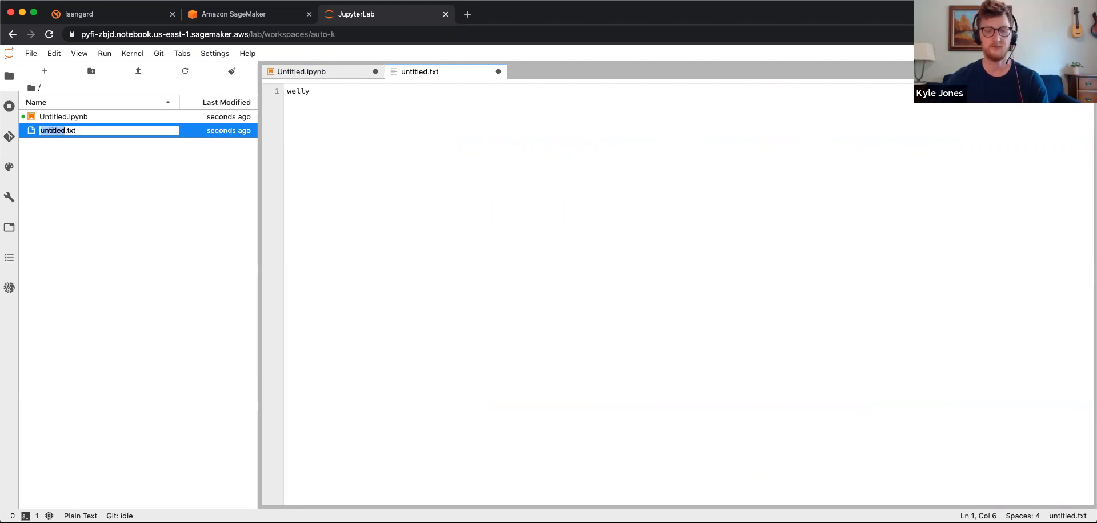
{"action": "left_click", "coordinate": [108, 258]}
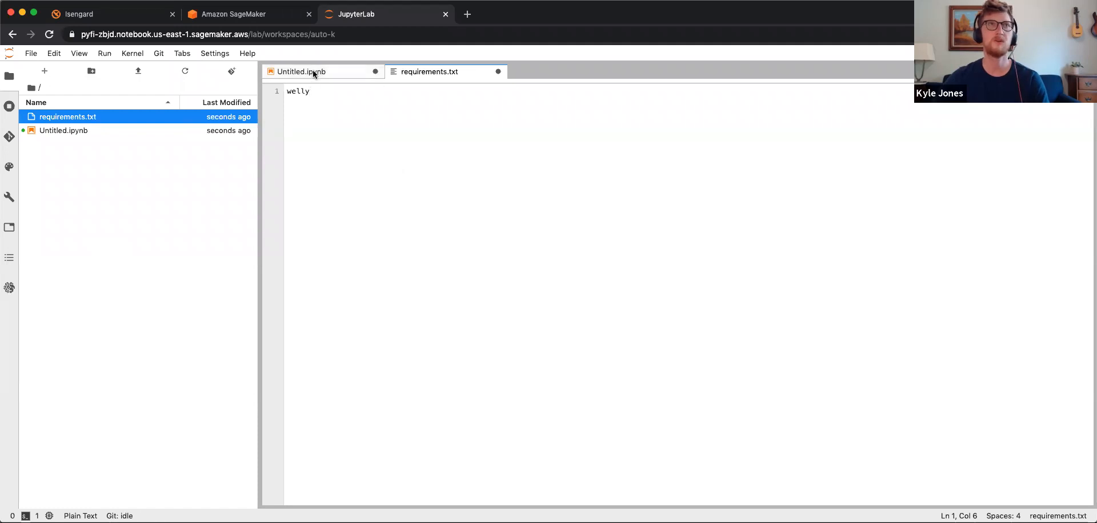
Run '! pip install -r requirements.txt' in the notebook's first cell
{"action": "left_click", "coordinate": [301, 72]}
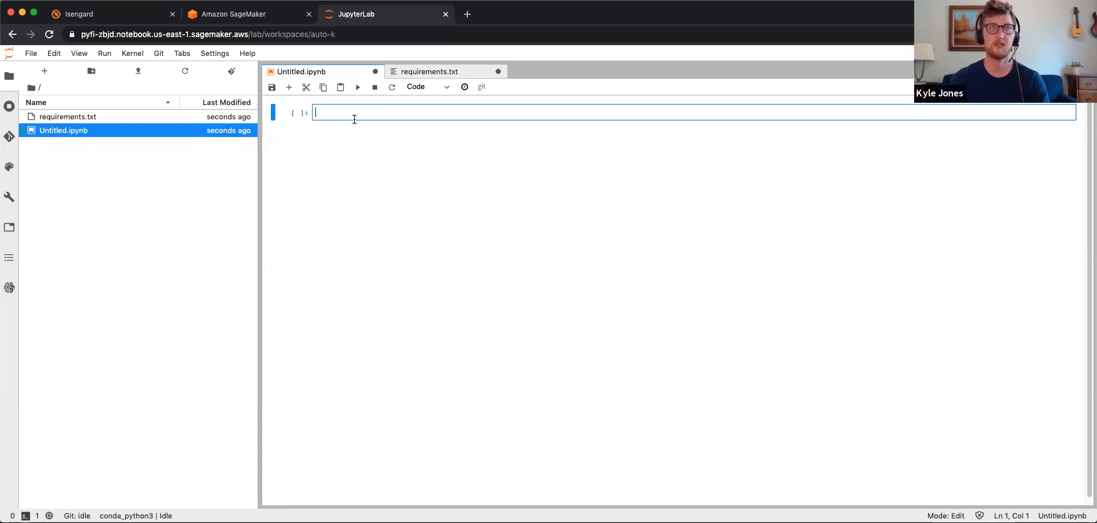
{"action": "type", "text": "!"}
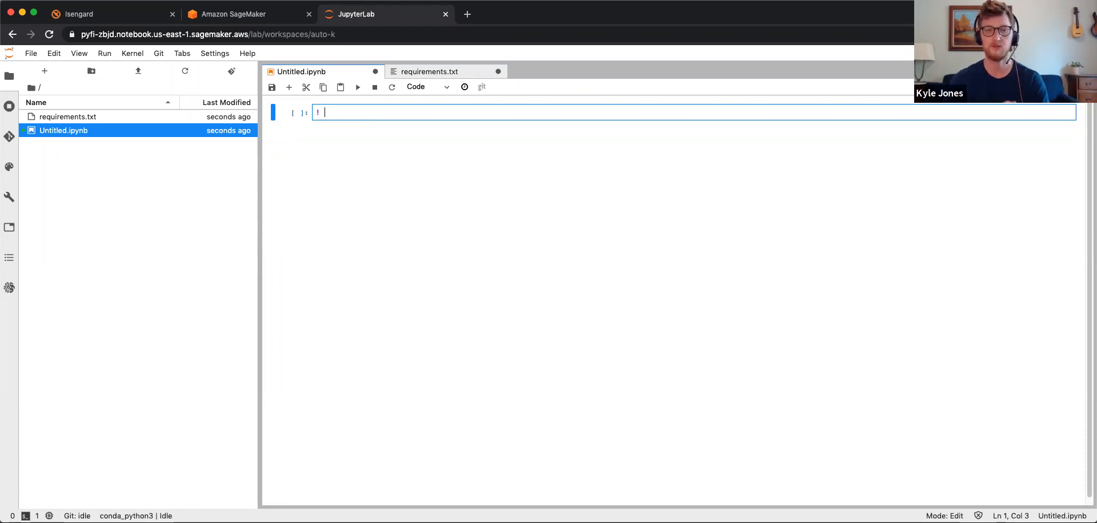
{"action": "type", "text": "pip"}
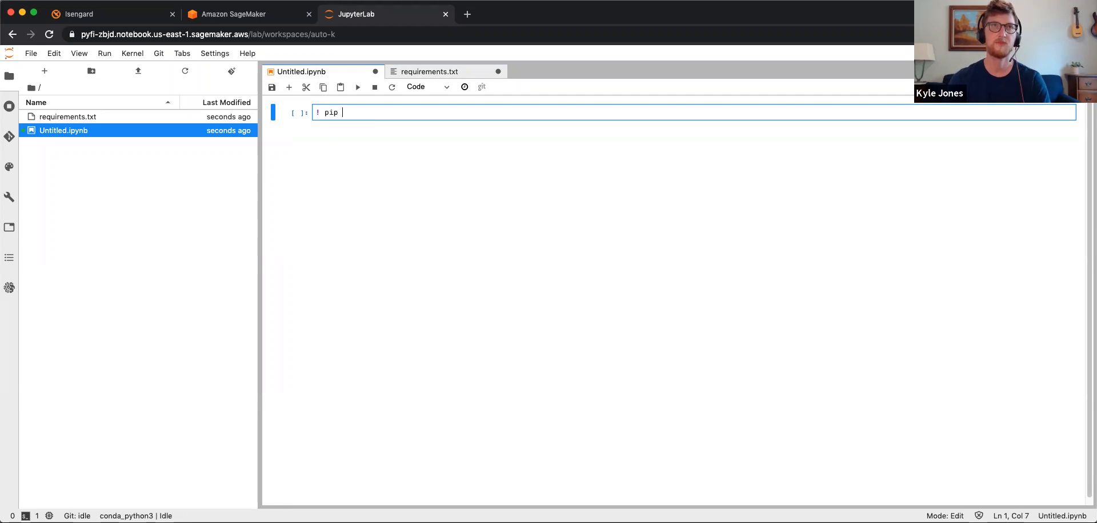
{"action": "type", "text": "install -"}
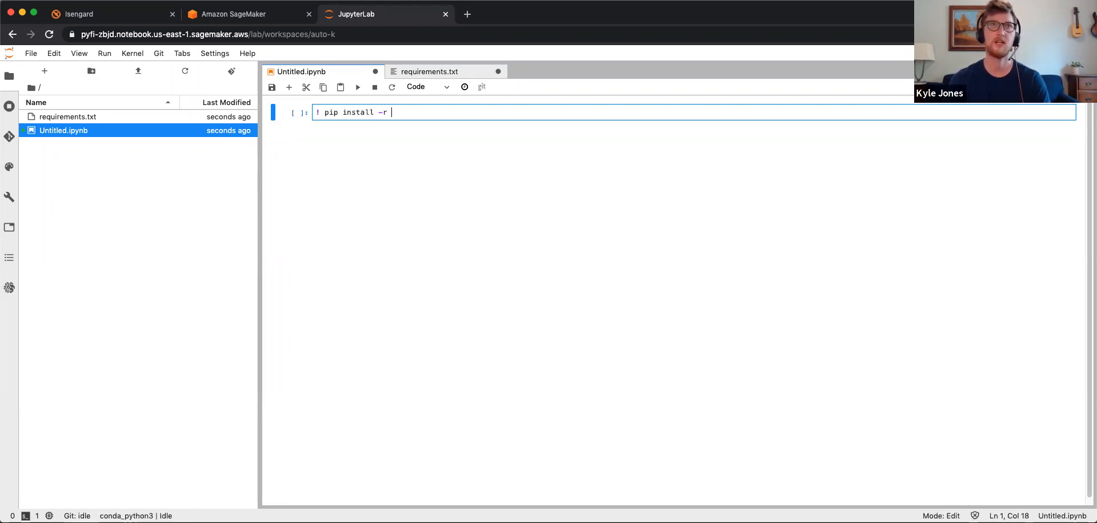
{"action": "type", "text": "requirement"}
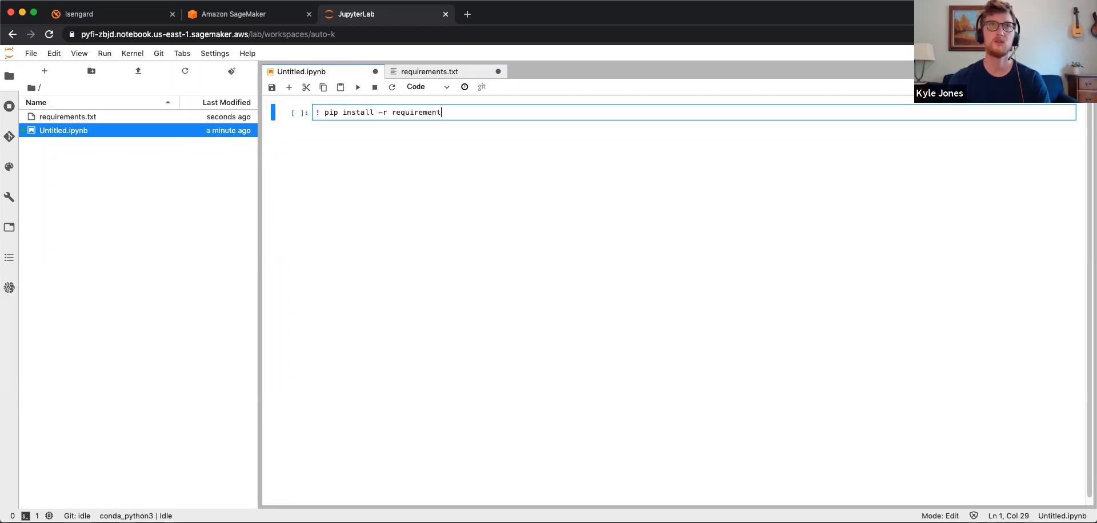
{"action": "type", "text": "s.txt"}
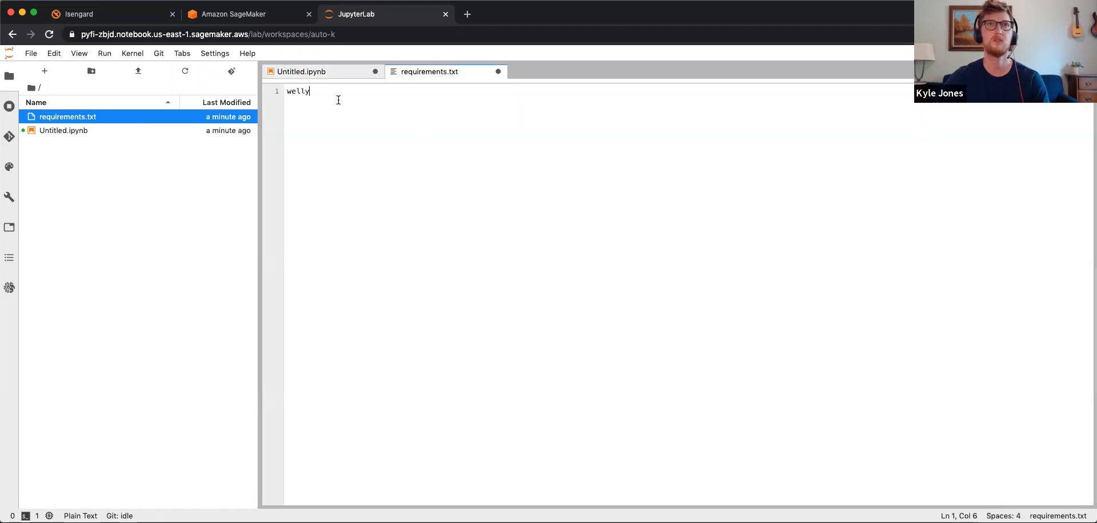
Run 'import welly' in the next cell, leaving an empty third cell
{"action": "left_click", "coordinate": [301, 71]}
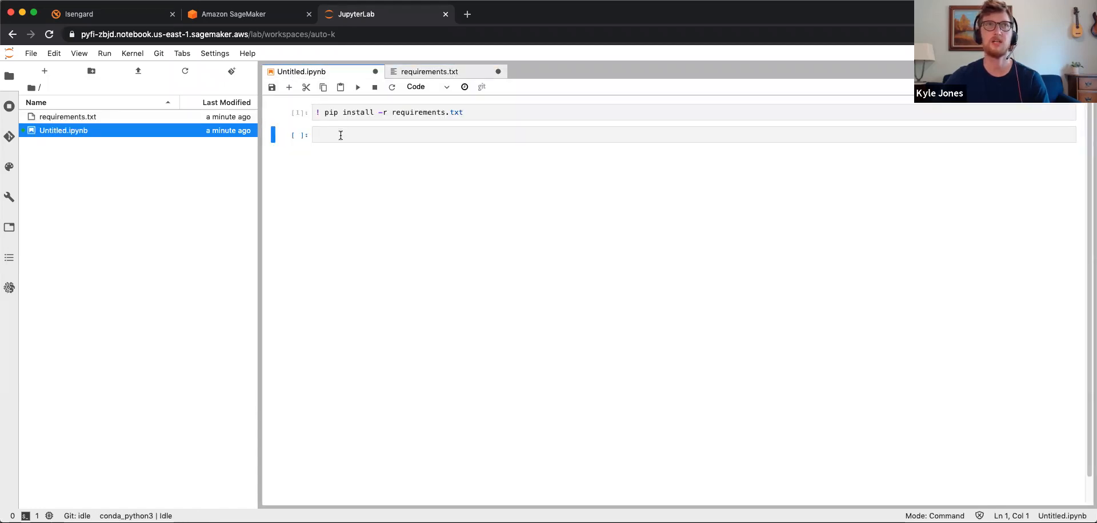
{"action": "type", "text": "import welly"}
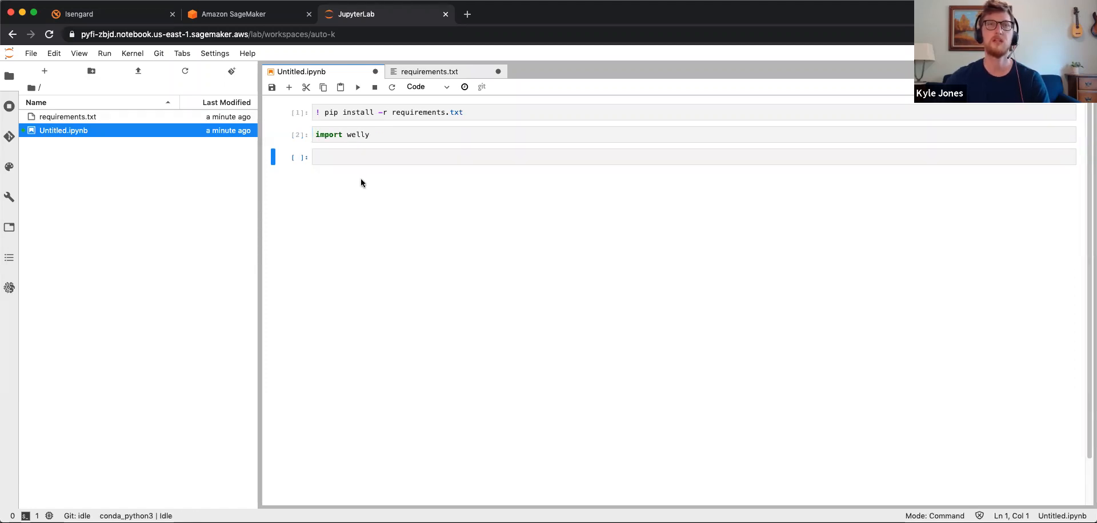
{"action": "left_click", "coordinate": [352, 158]}
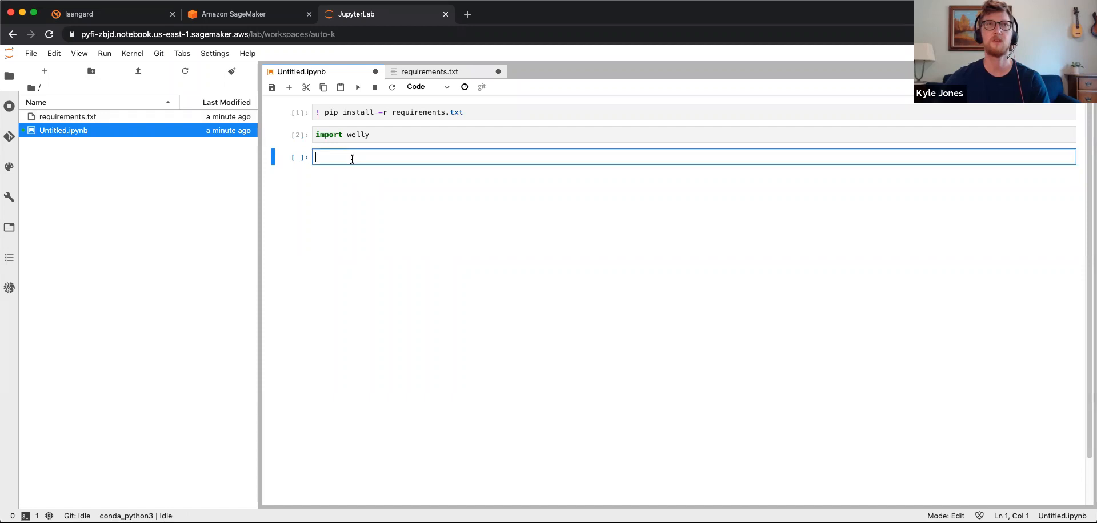
Add python-geoio below welly in requirements.txt and rerun the pip install cell
{"action": "left_click", "coordinate": [429, 72]}
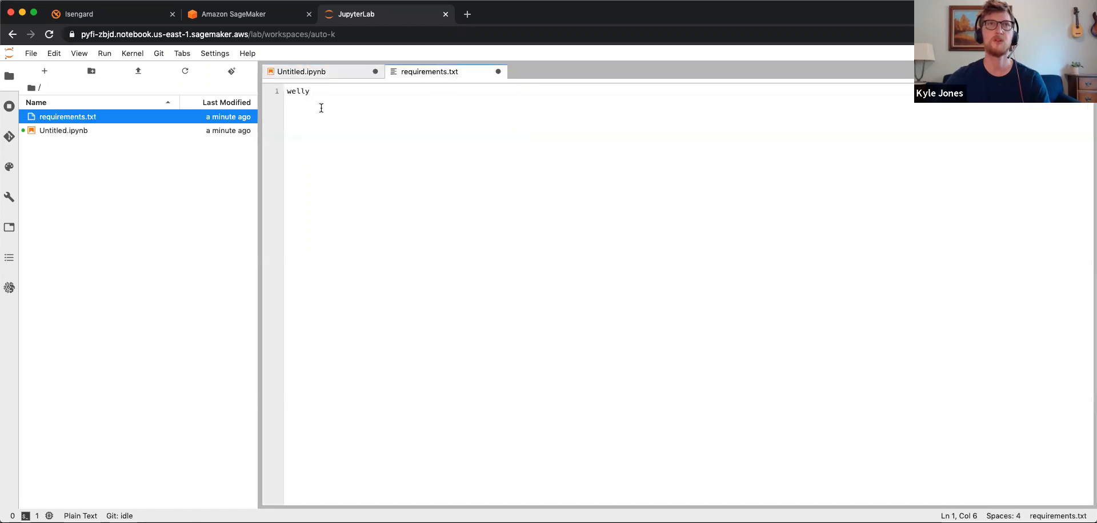
{"action": "type", "text": "pyt"}
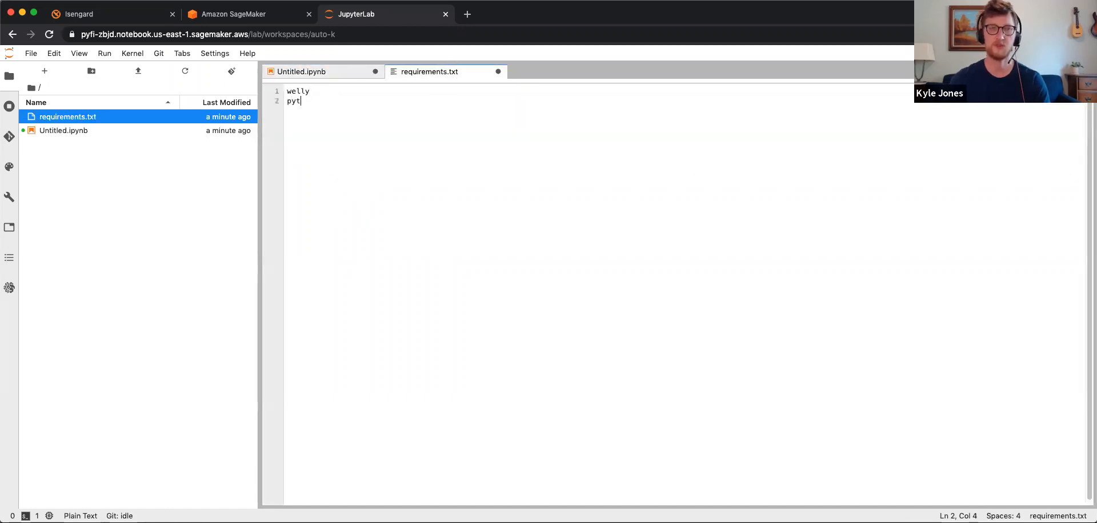
{"action": "type", "text": "hon-g"}
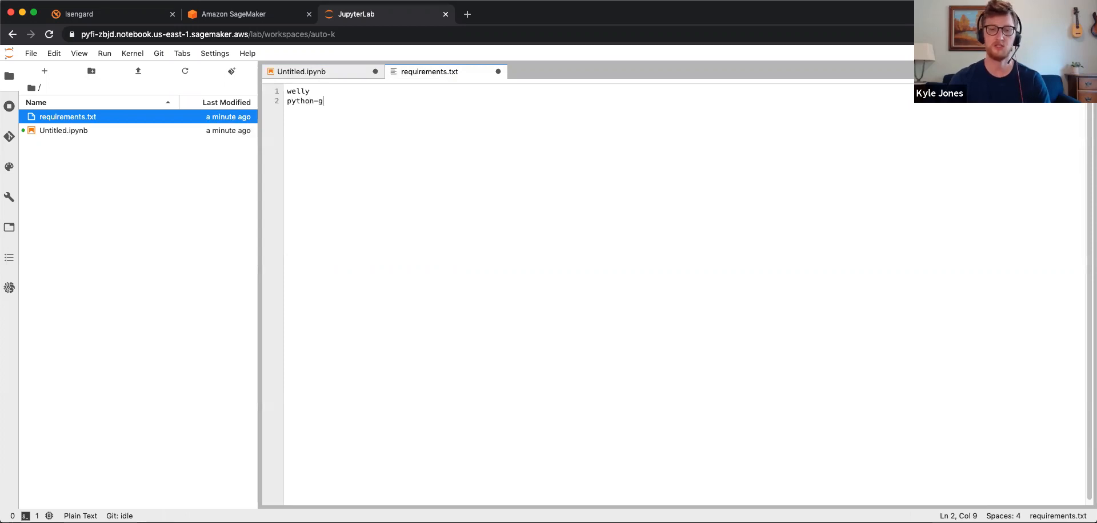
{"action": "type", "text": "eoio"}
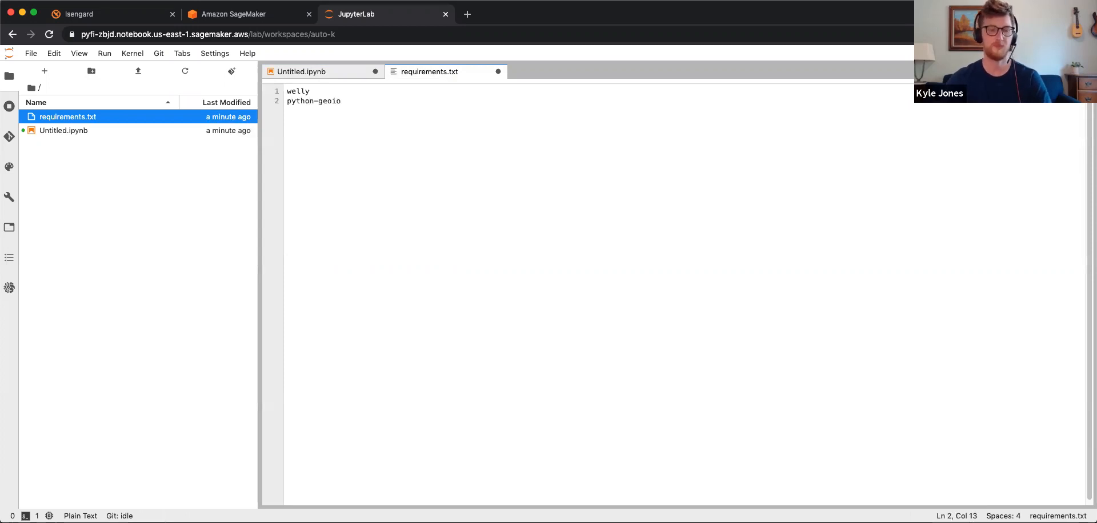
{"action": "left_click", "coordinate": [302, 72]}
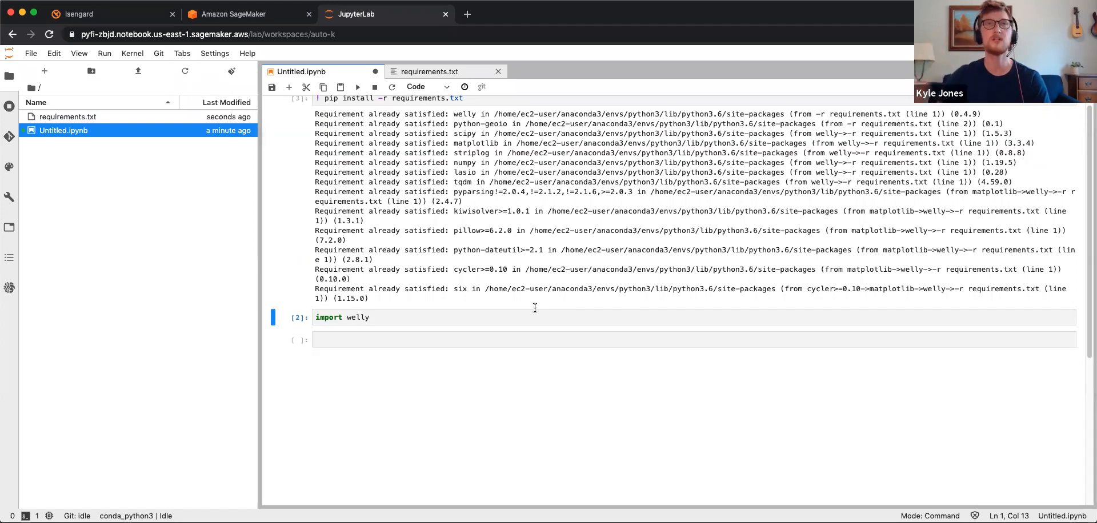
Change the install cell to '! pip -q install -r requirements.txt' and rerun it
{"action": "scroll", "scroll_direction": "down", "scroll_amount": 3}
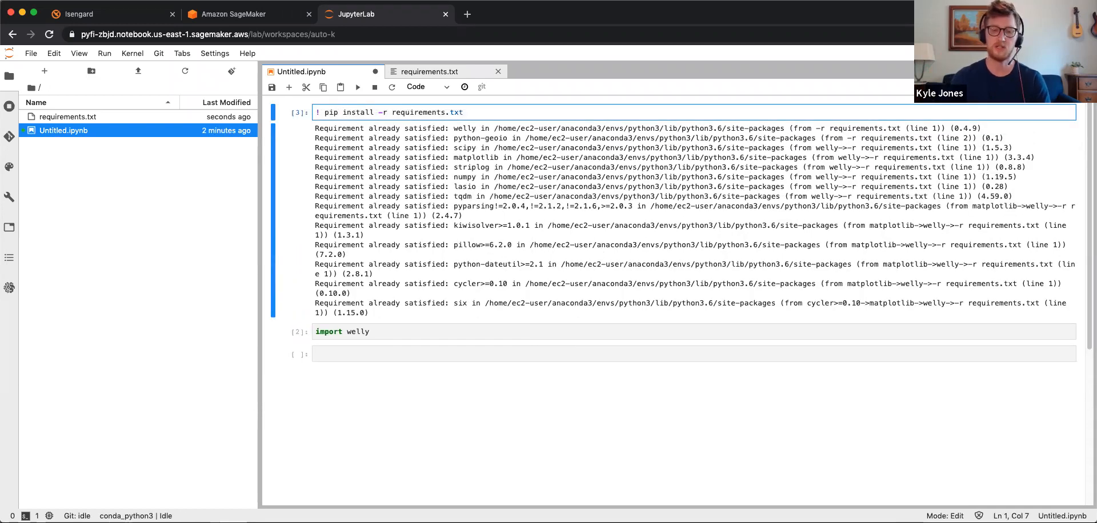
{"action": "type", "text": "-q"}
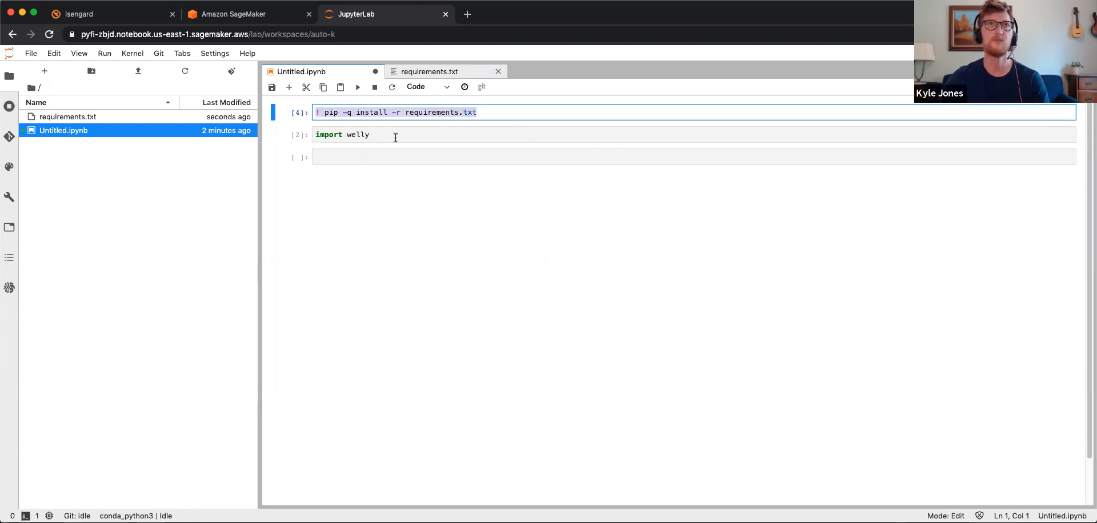
List streamlit, voila and fuzzywuzzy after python-geoio in requirements.txt and save it
{"action": "left_click", "coordinate": [67, 117]}
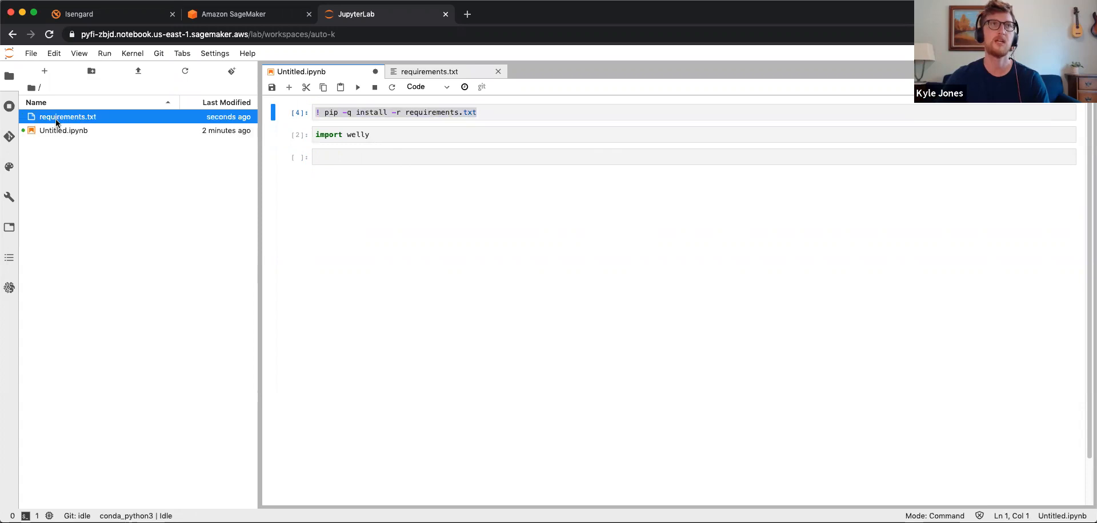
{"action": "type", "text": "python-geoio"}
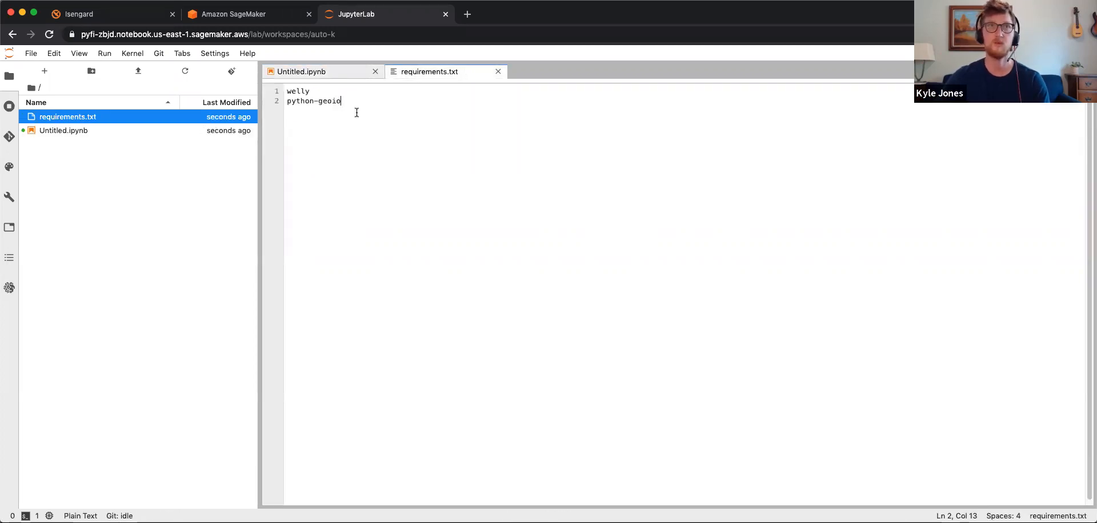
{"action": "type", "text": "streamlit"}
{"action": "type", "text": "voila"}
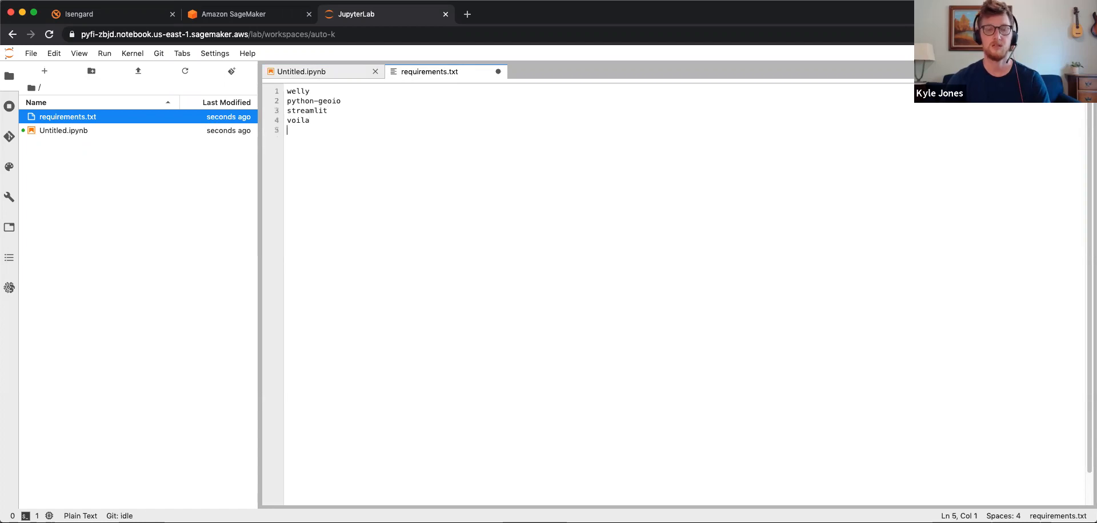
{"action": "type", "text": "fu"}
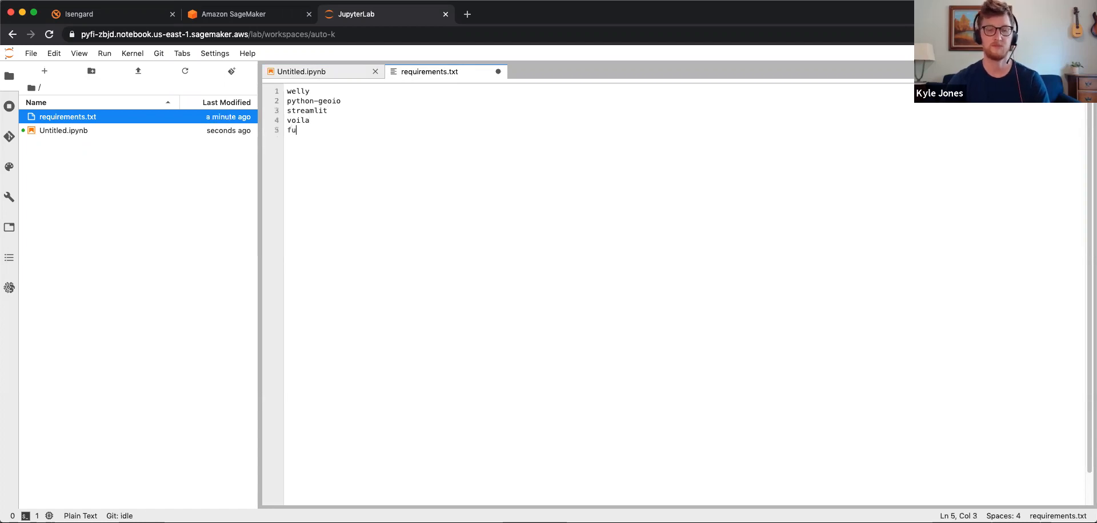
{"action": "type", "text": "zzywuzzy"}
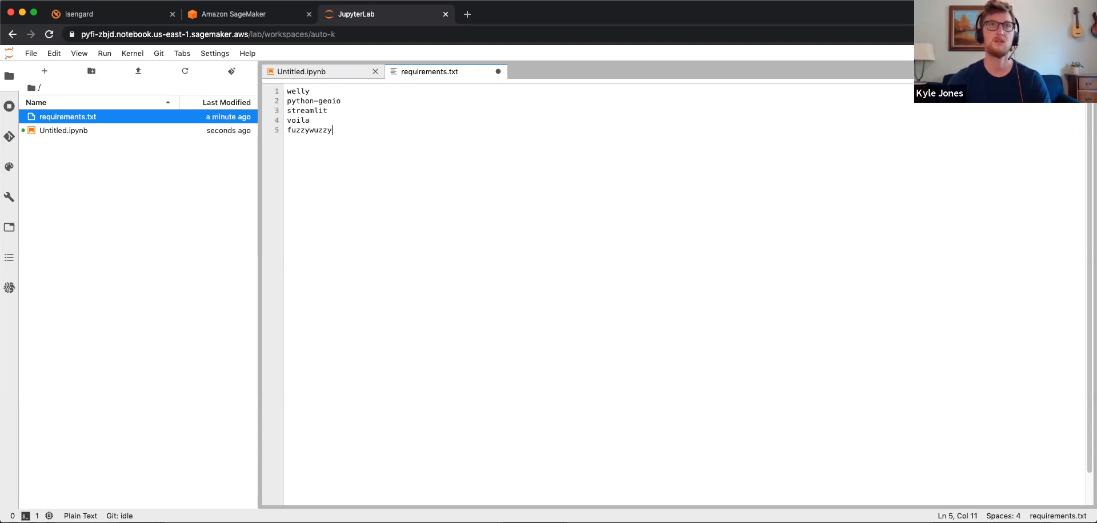
{"action": "key", "text": "cmd+s"}
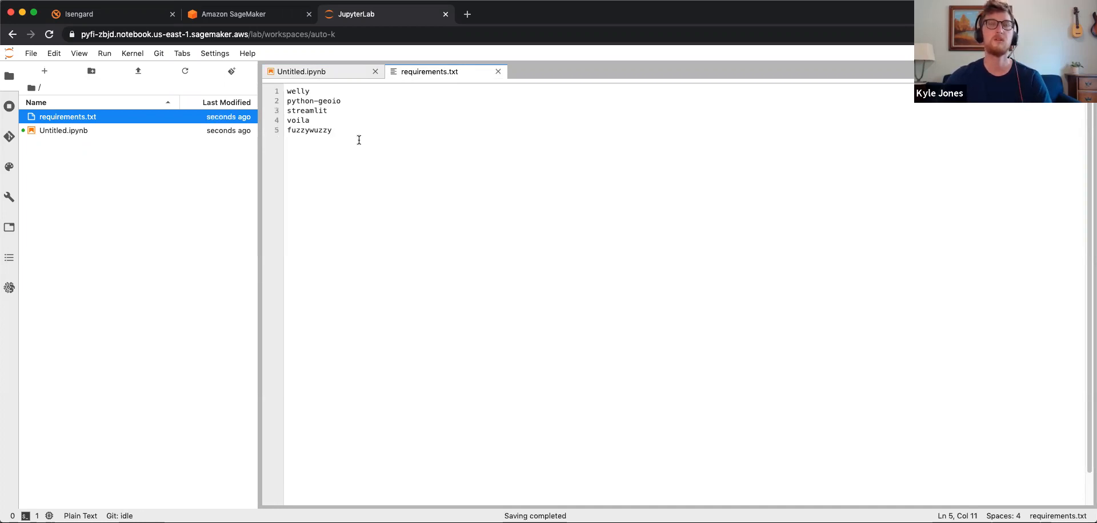
{"action": "left_click", "coordinate": [301, 72]}
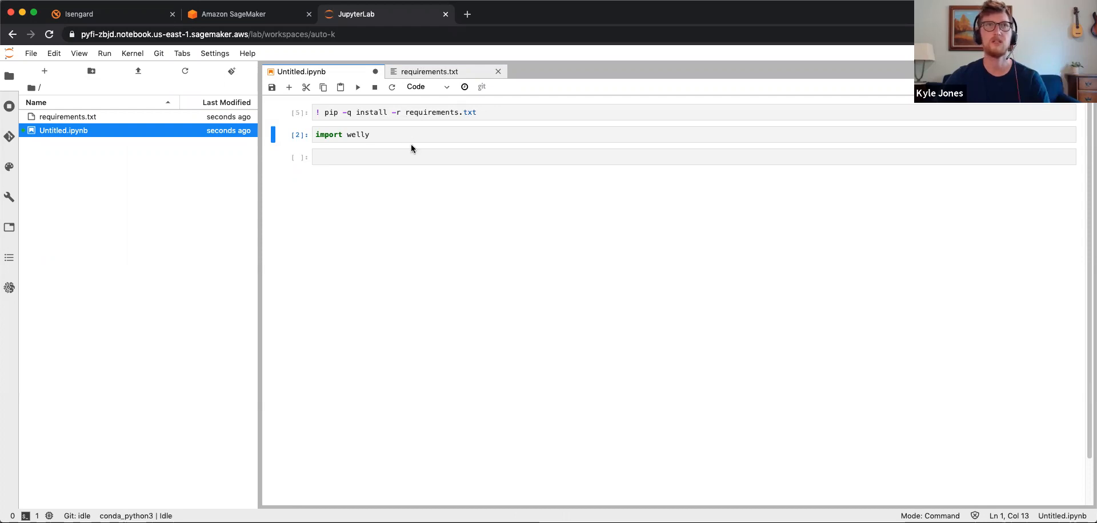
Rerun the quiet install and run 'import geoio' in a new notebook cell
{"action": "left_click", "coordinate": [409, 156]}
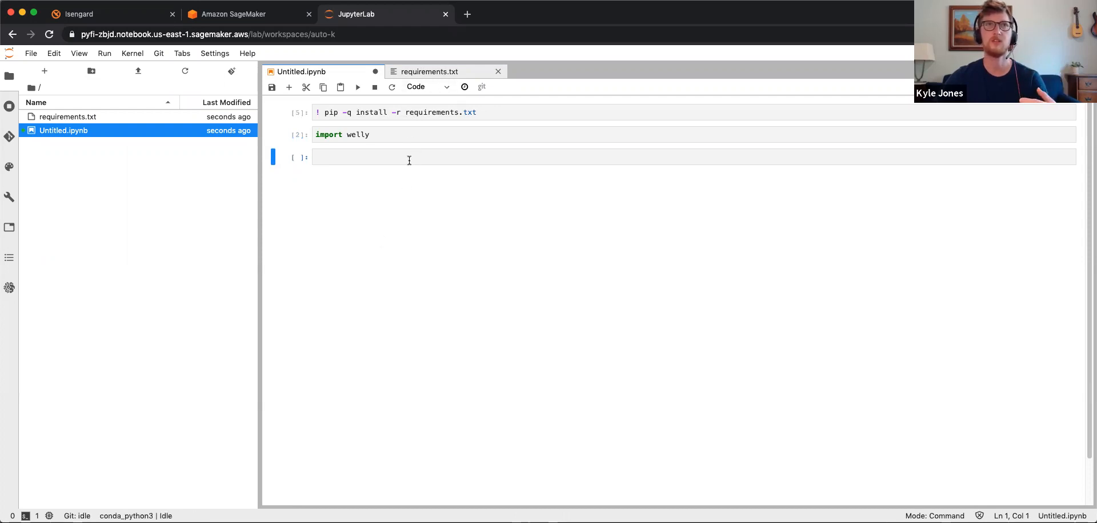
{"action": "left_click", "coordinate": [409, 160]}
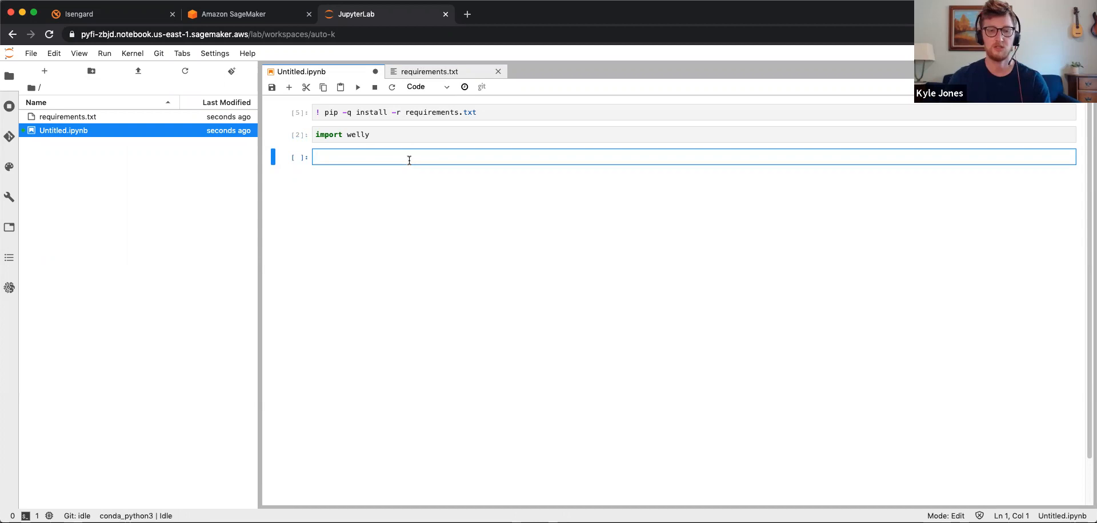
{"action": "type", "text": "import geo"}
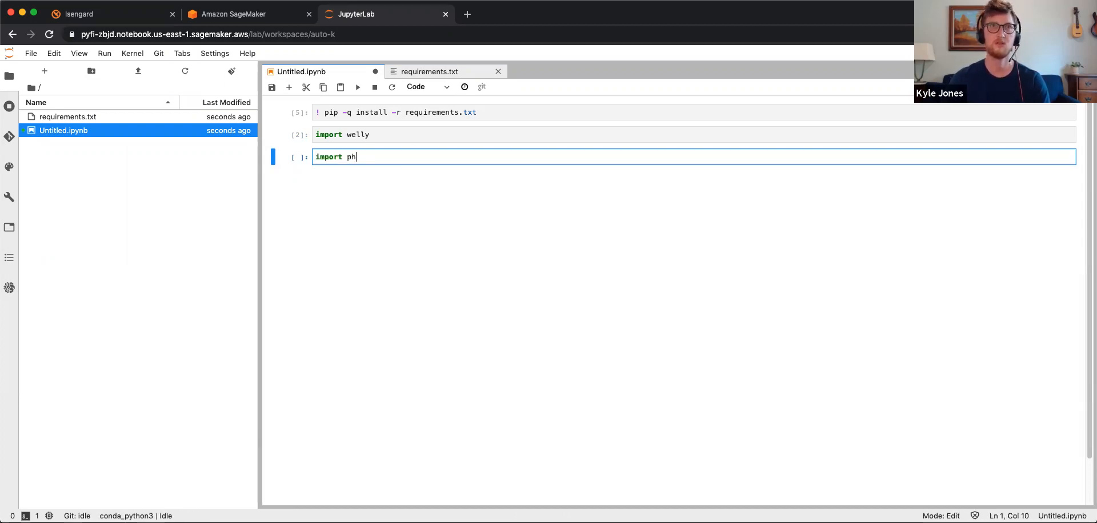
{"action": "type", "text": "ython-geoio"}
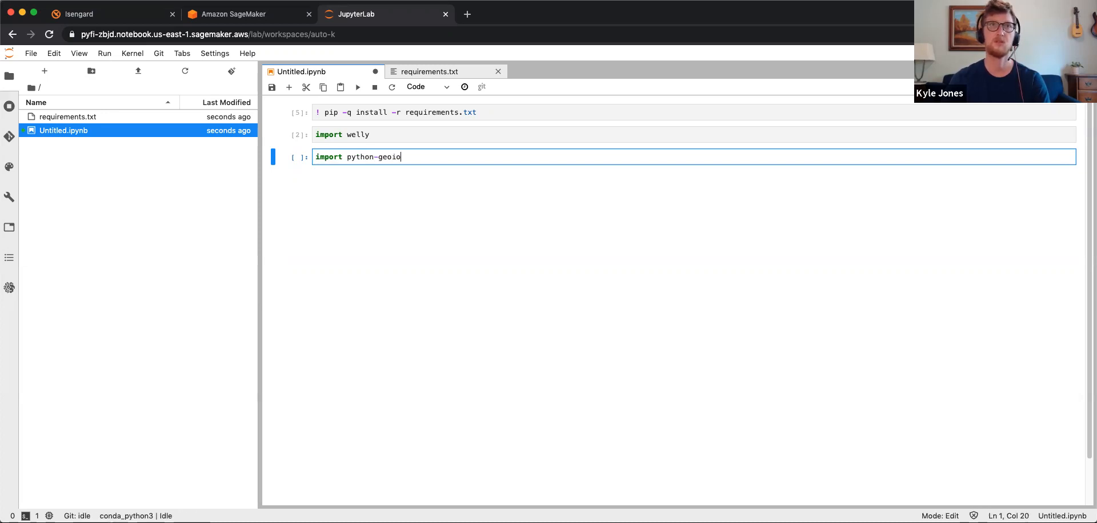
{"action": "mouse_move", "coordinate": [416, 157]}
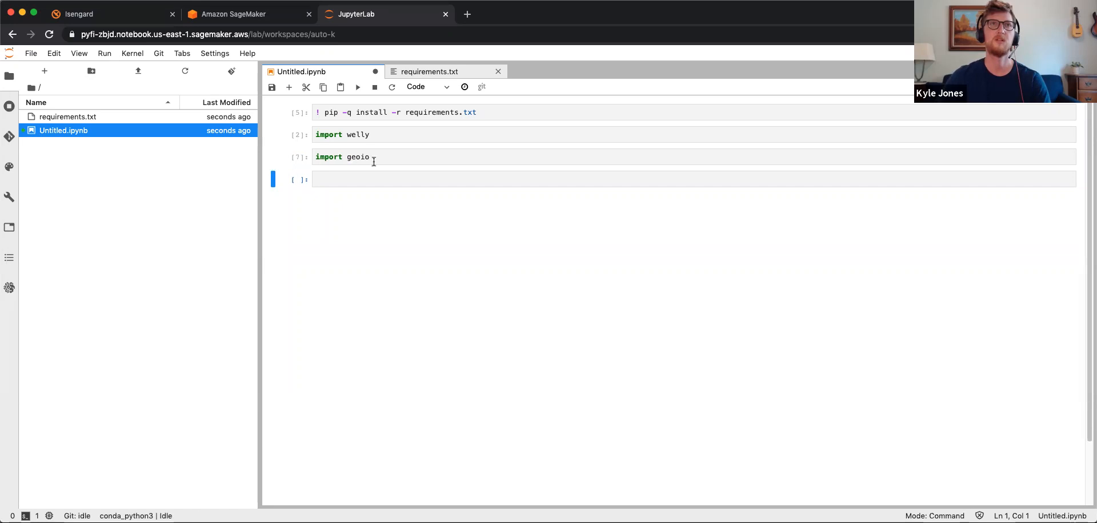
{"action": "left_click", "coordinate": [630, 179]}
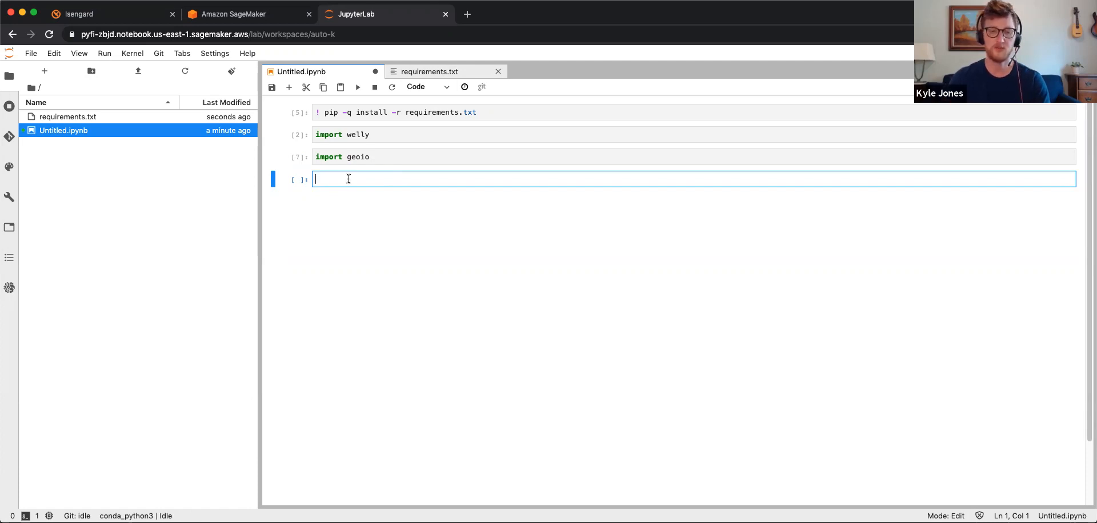
Run '! pip install plotly' in the empty cell, confirming plotly is already satisfied
{"action": "type", "text": "! pip install"}
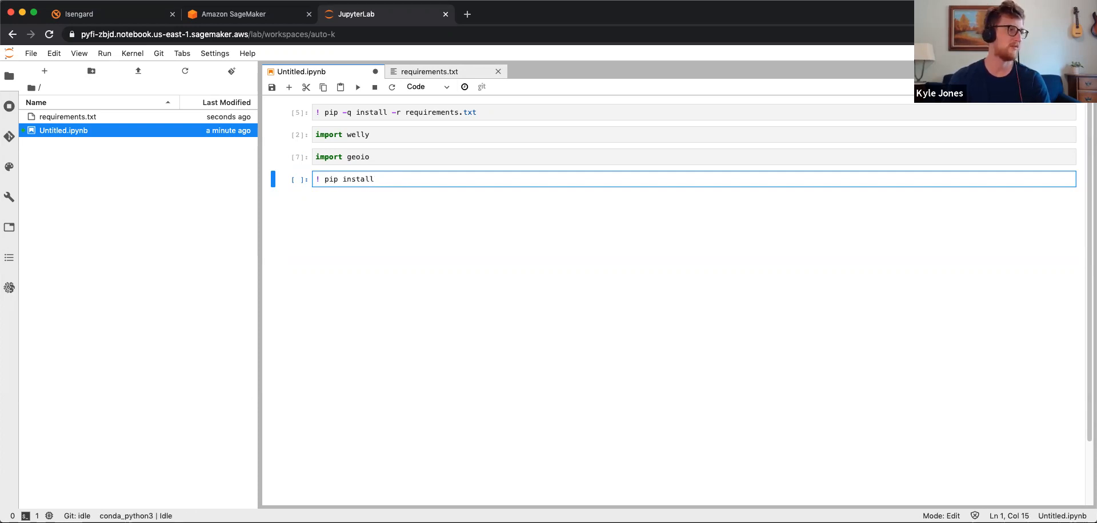
{"action": "type", "text": "plotly"}
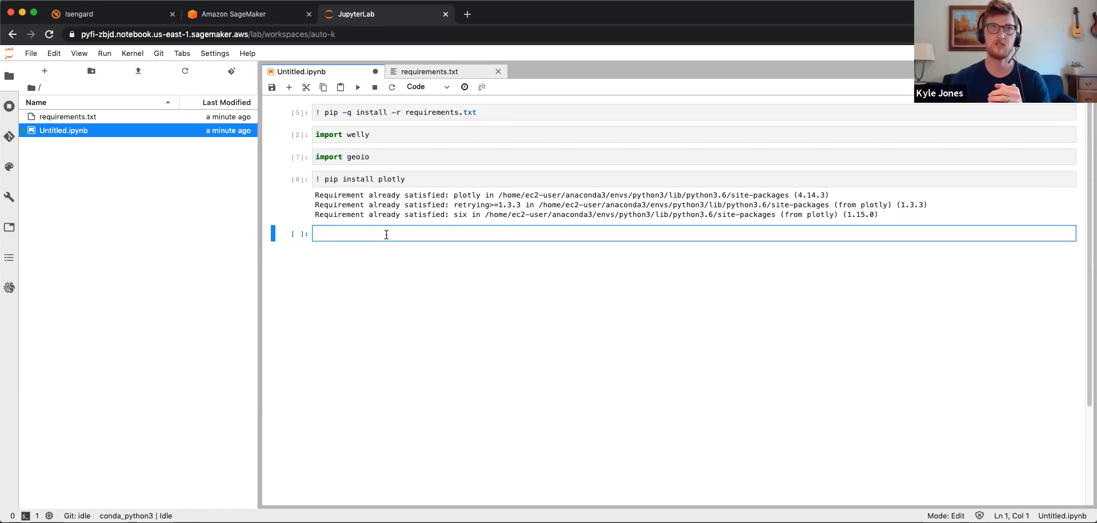
Run '! pip freeze > reqs.txt' and open the generated reqs.txt file
{"action": "type", "text": "!"}
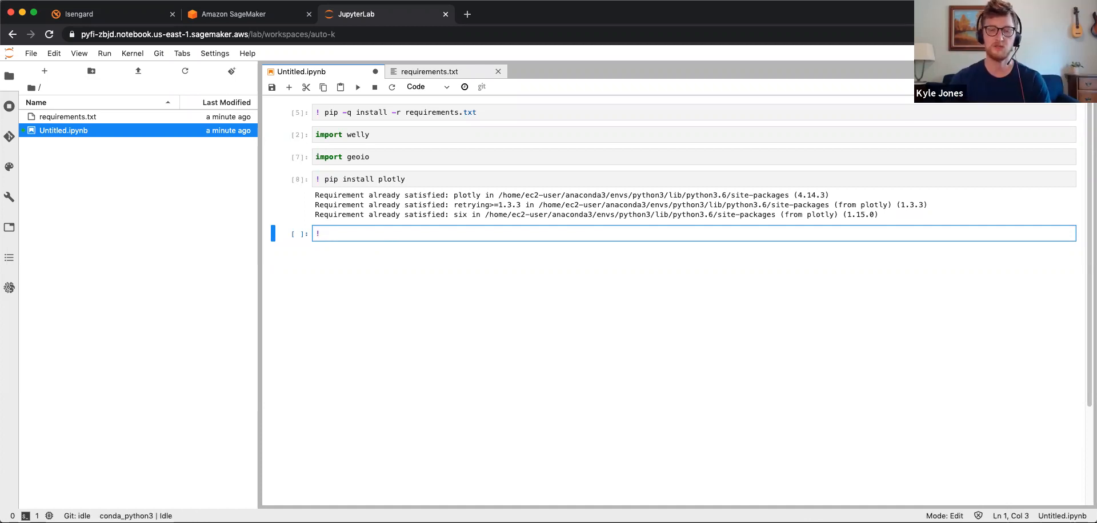
{"action": "type", "text": "pip freeze >"}
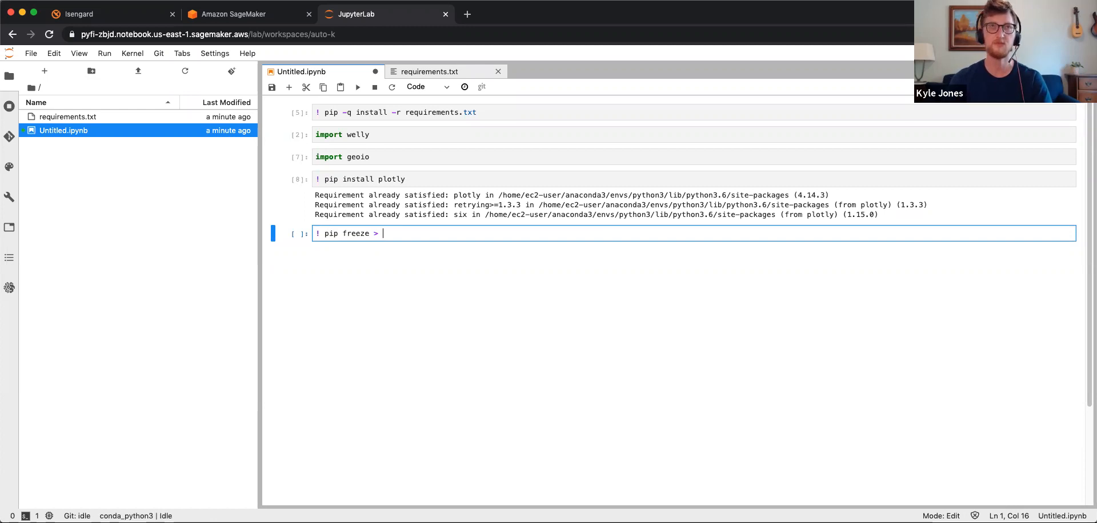
{"action": "type", "text": "reqs"}
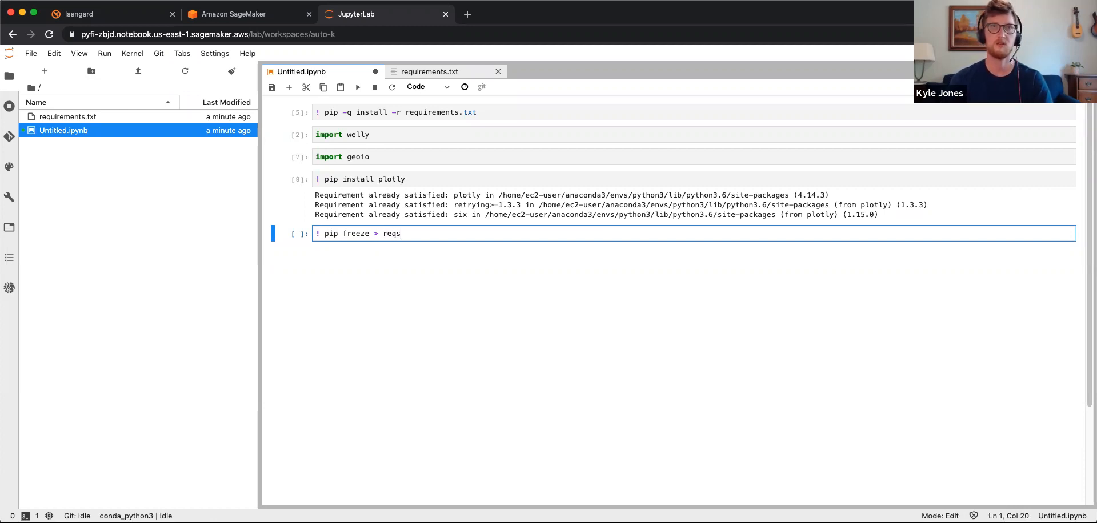
{"action": "type", "text": ".txt"}
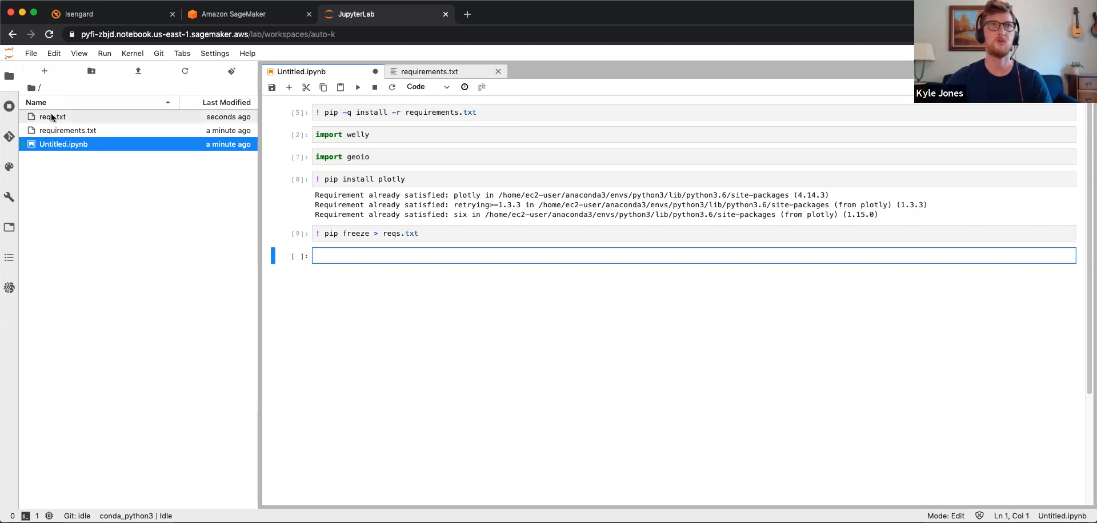
{"action": "left_click", "coordinate": [53, 116]}
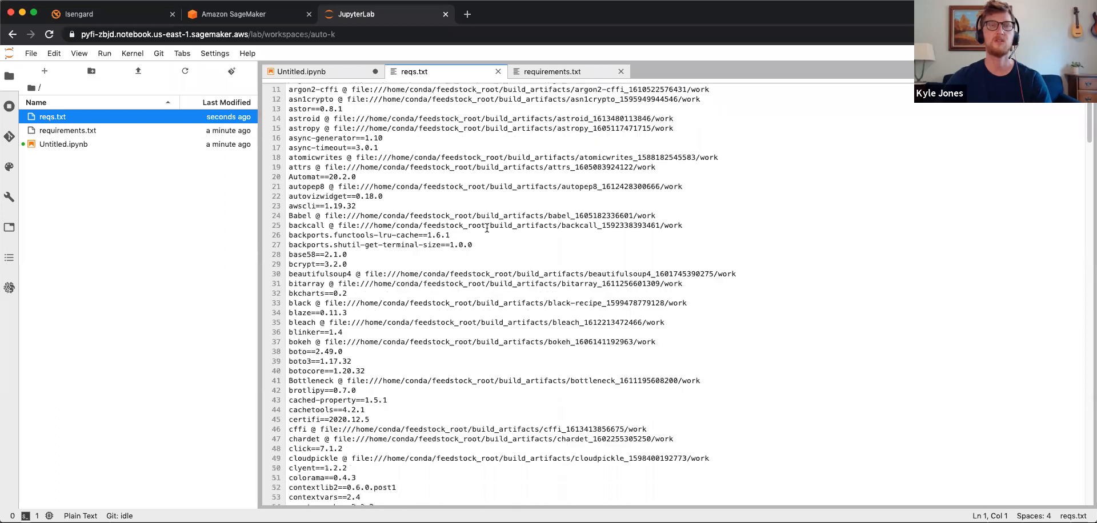
Scroll down through the reqs.txt package list to find welly, pinned as welly==0.4.9
{"action": "scroll", "scroll_direction": "down", "scroll_amount": 3}
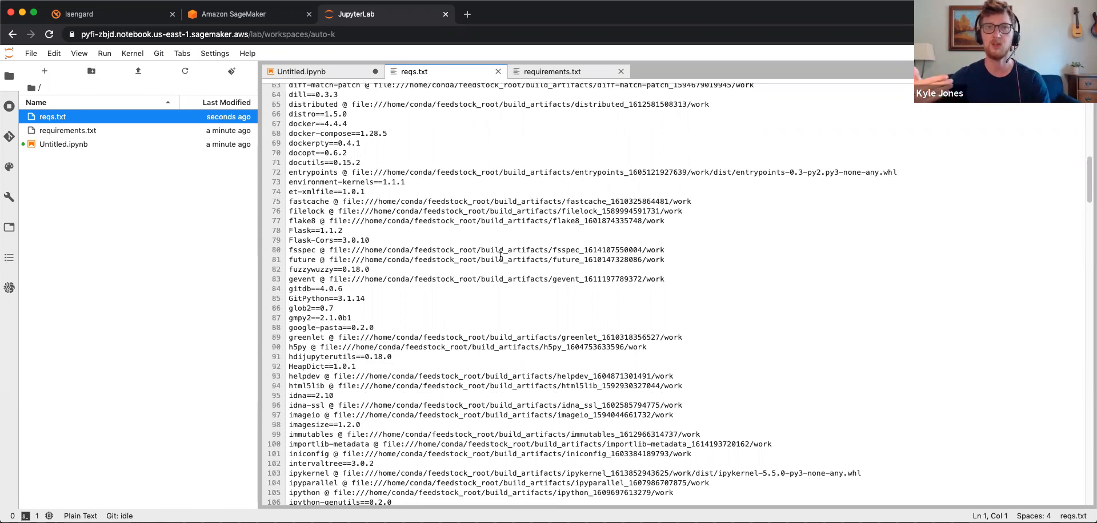
{"action": "scroll", "scroll_direction": "down", "scroll_amount": 3}
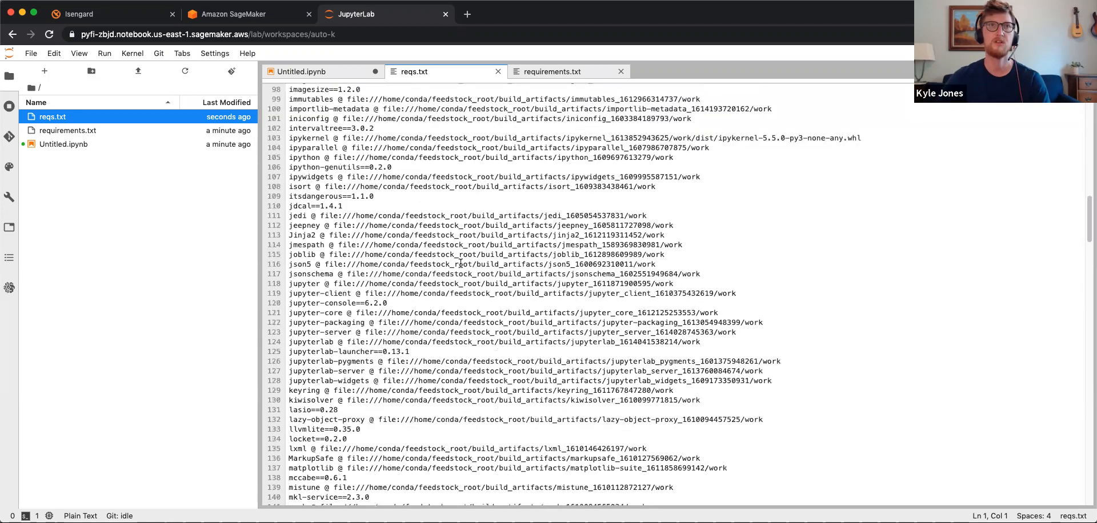
{"action": "scroll", "scroll_direction": "down", "scroll_amount": 3}
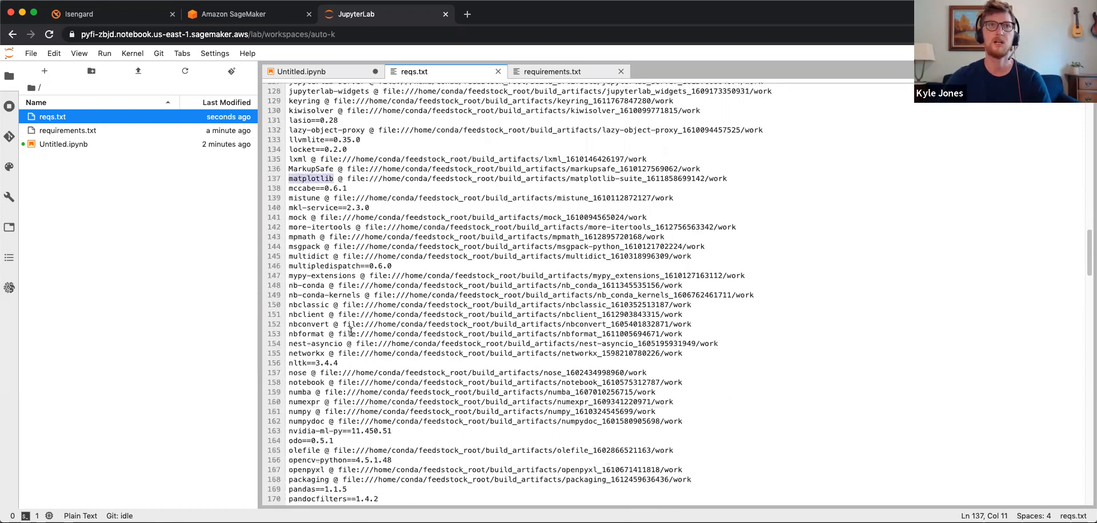
{"action": "scroll", "scroll_direction": "down", "scroll_amount": 3}
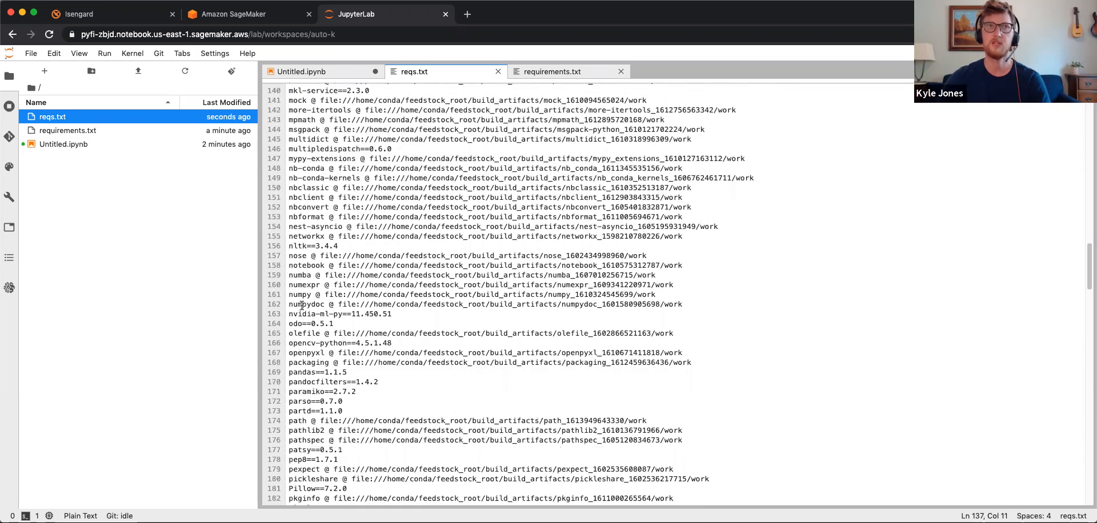
{"action": "scroll", "scroll_direction": "down", "scroll_amount": 3}
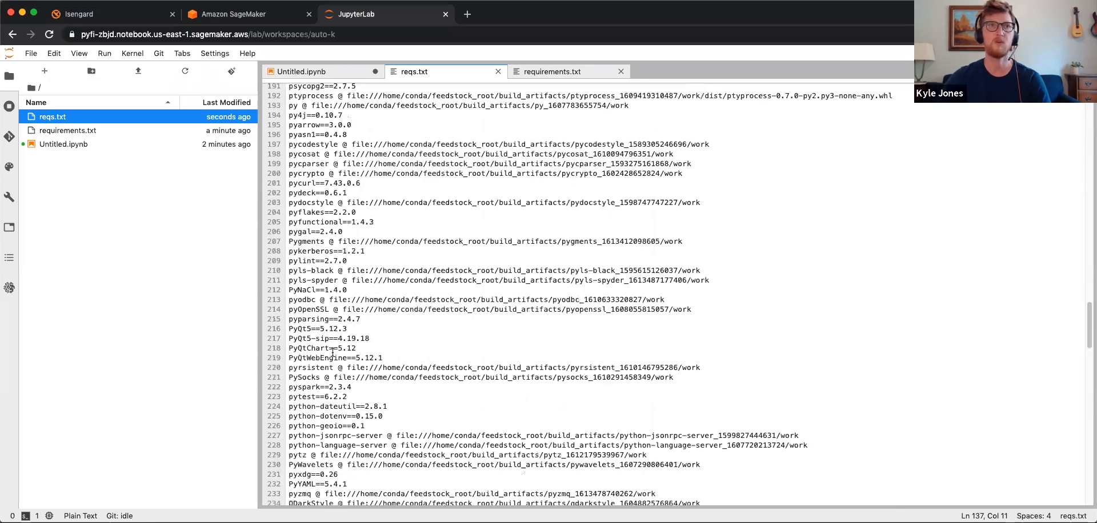
{"action": "scroll", "scroll_direction": "down", "scroll_amount": 3}
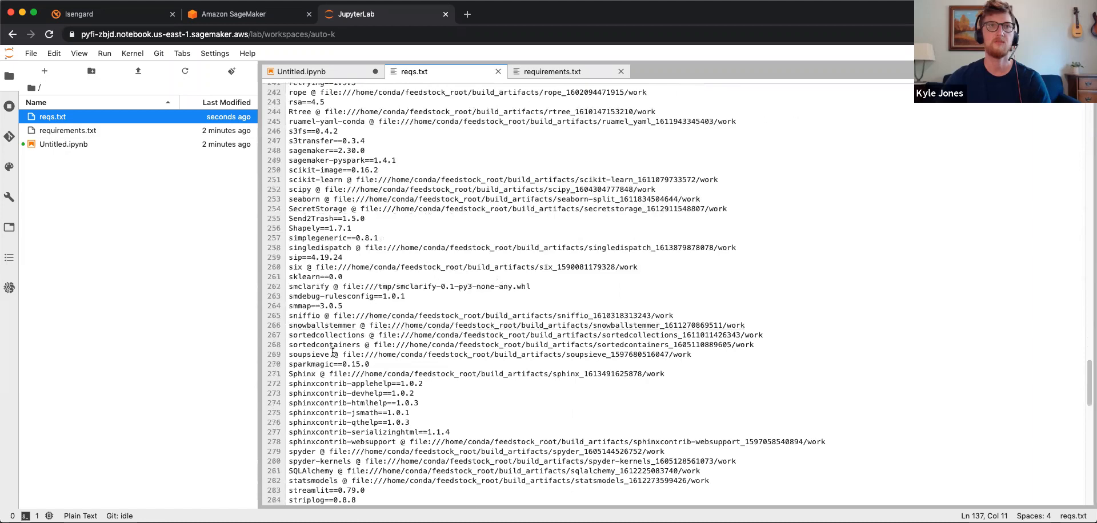
{"action": "scroll", "scroll_direction": "down", "scroll_amount": 3}
{"action": "type", "text": "welly"}
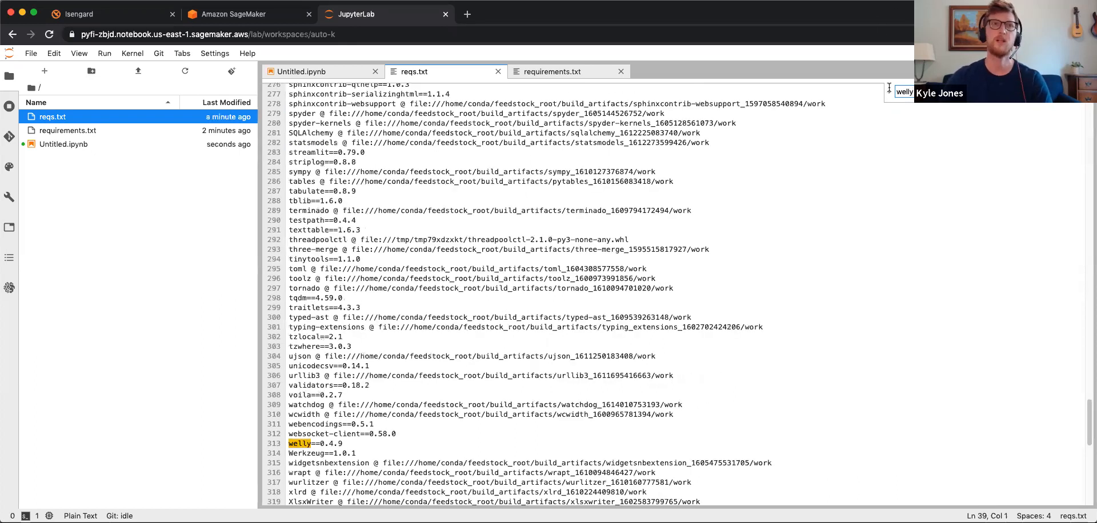
Search reqs.txt for 'lasio' to find lasio==0.28, then reopen Untitled.ipynb
{"action": "double_click", "coordinate": [298, 443]}
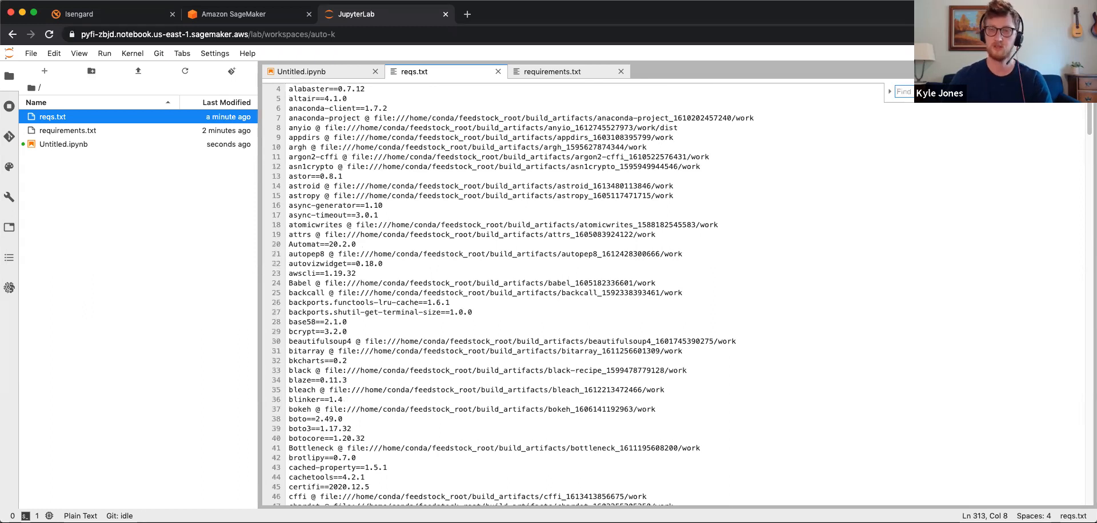
{"action": "type", "text": "lasio"}
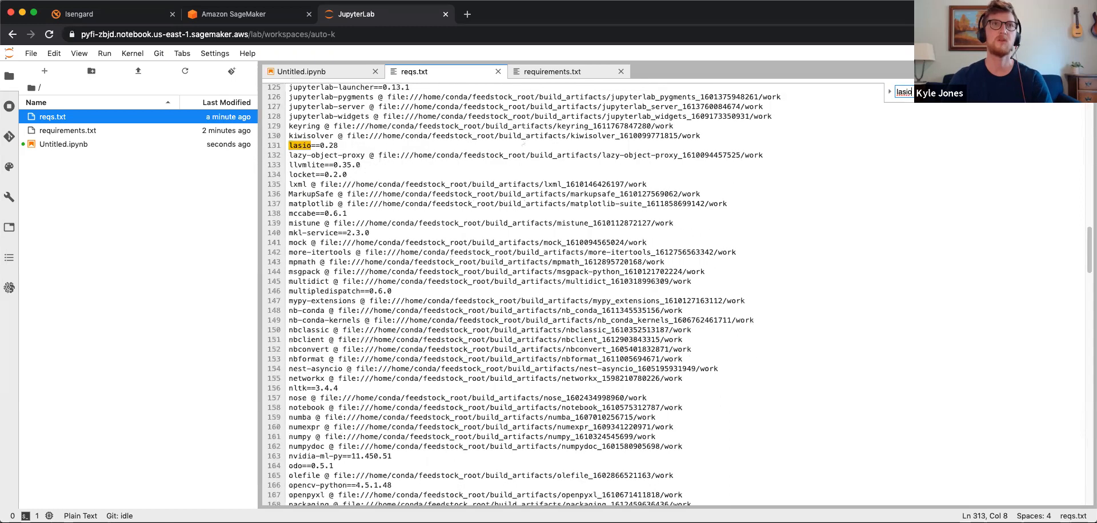
{"action": "double_click", "coordinate": [300, 145]}
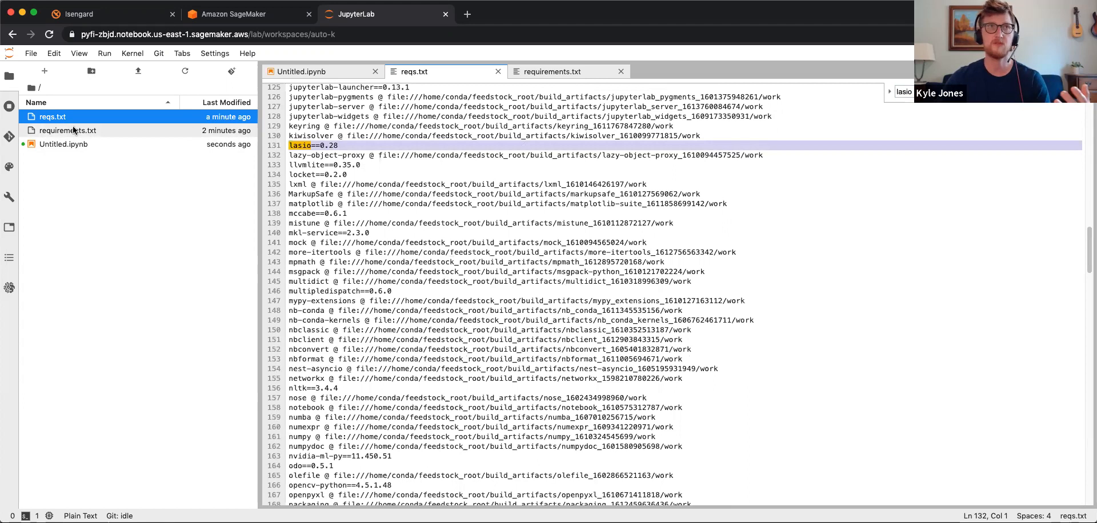
{"action": "left_click", "coordinate": [63, 144]}
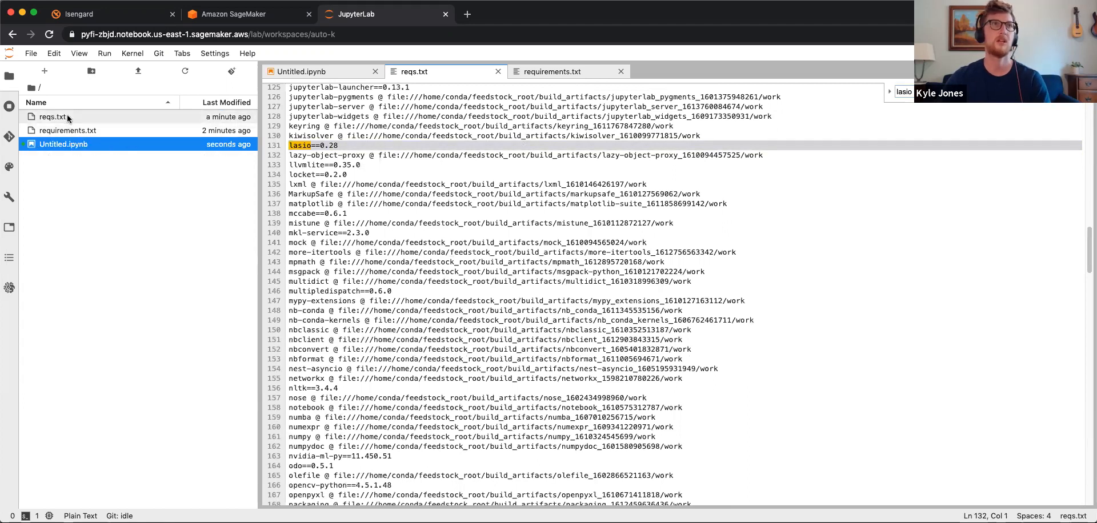
{"action": "left_click", "coordinate": [302, 71]}
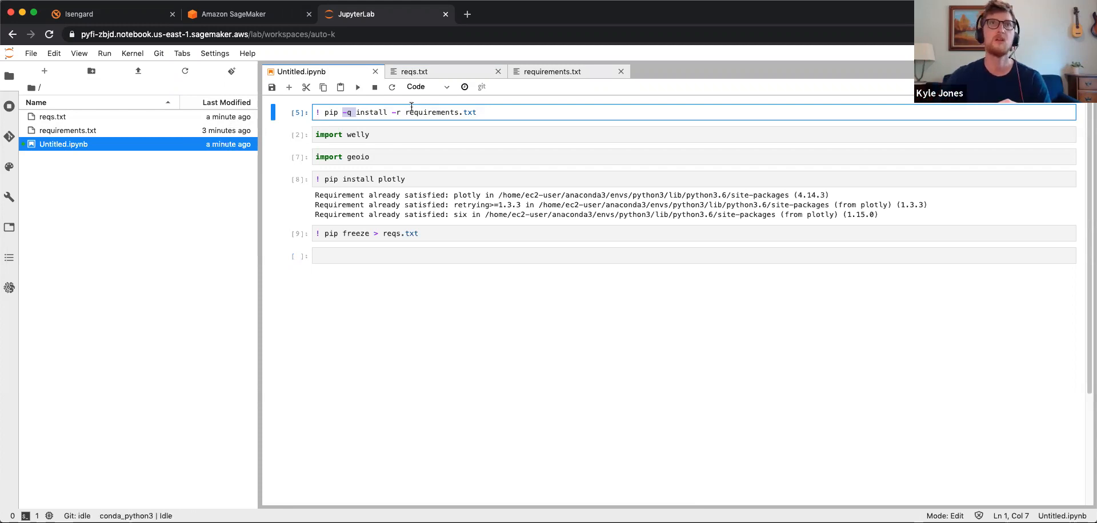
Compare requirements.txt's packages with reqs.txt, scrolling past python-geoio==0.1, then view requirements.txt again
{"action": "left_click", "coordinate": [552, 72]}
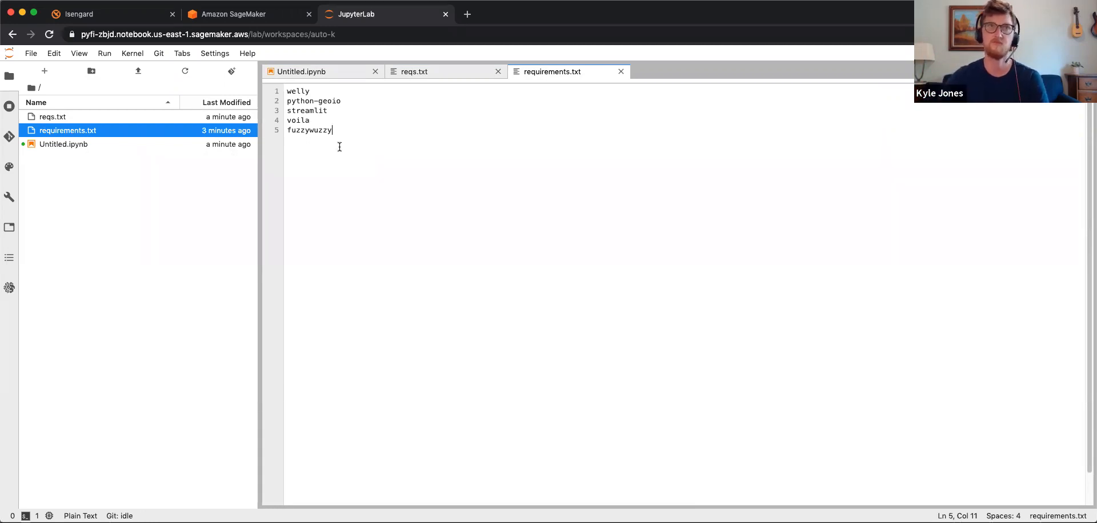
{"action": "left_click", "coordinate": [414, 71]}
{"action": "type", "text": "lasio"}
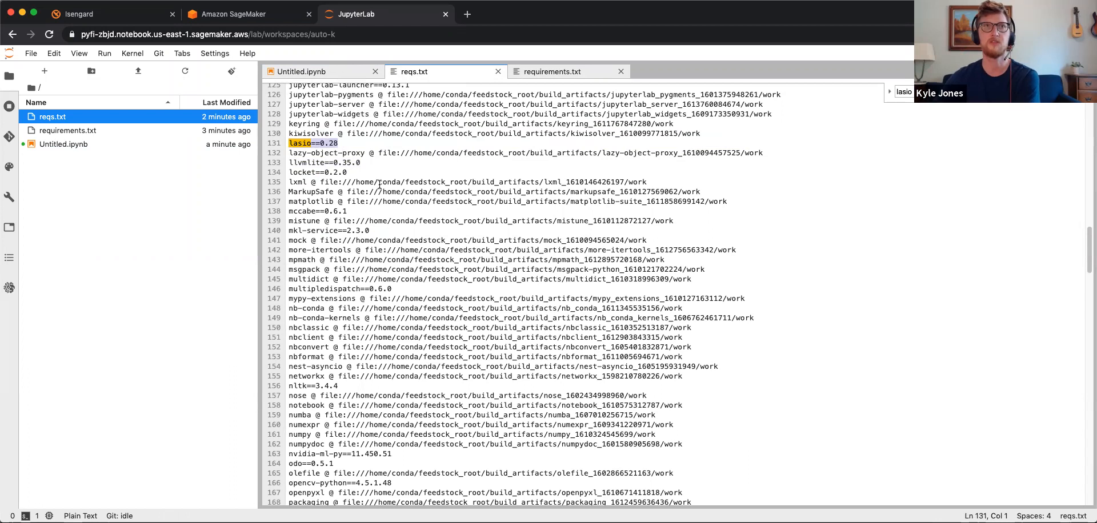
{"action": "scroll", "scroll_direction": "down", "scroll_amount": 3}
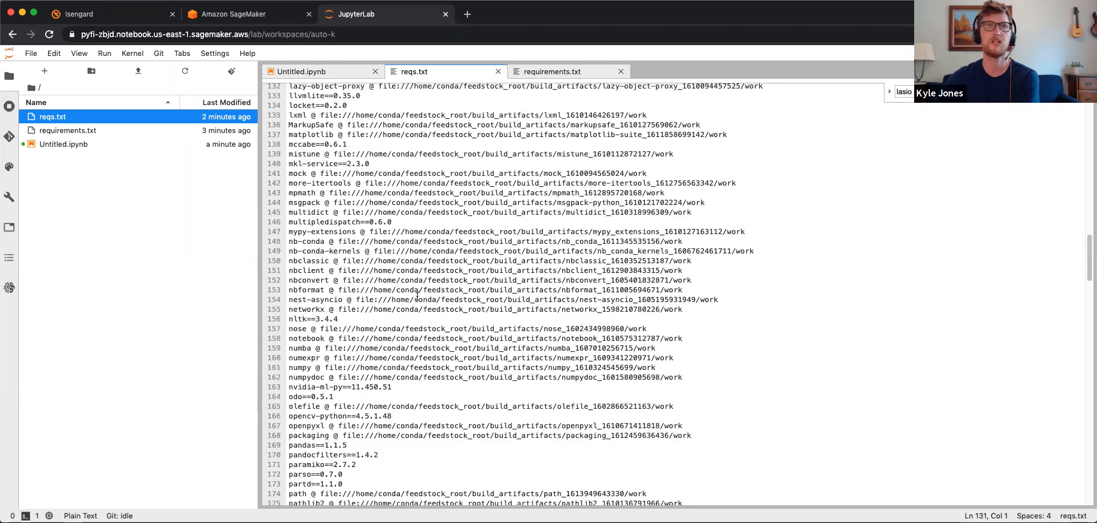
{"action": "scroll", "scroll_direction": "down", "scroll_amount": 3}
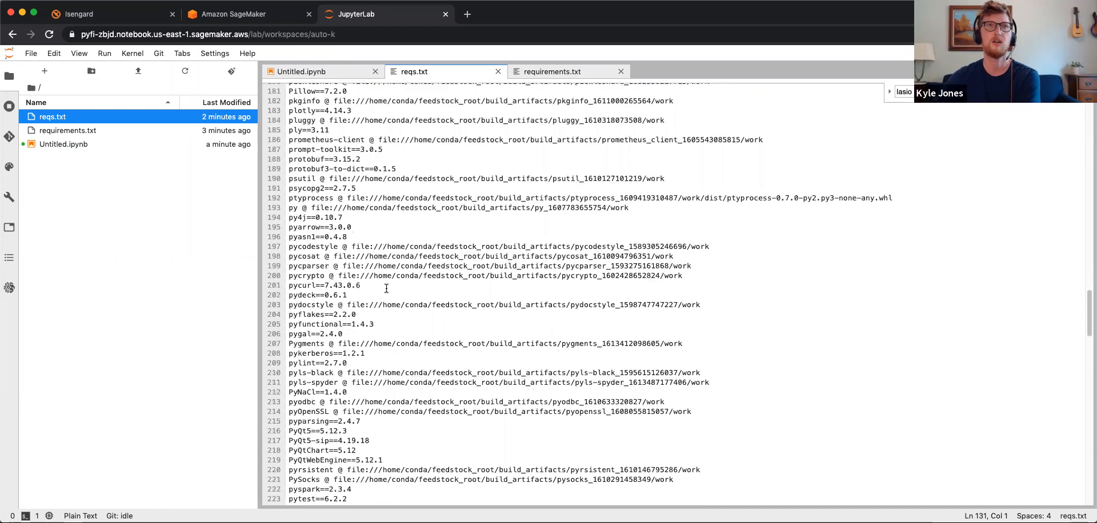
{"action": "scroll", "scroll_direction": "down", "scroll_amount": 3}
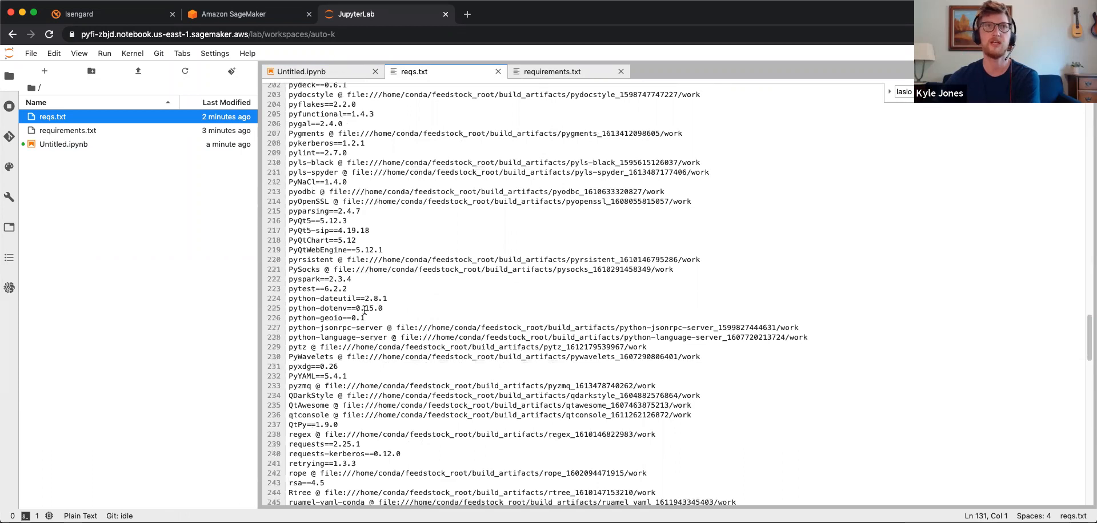
{"action": "left_click", "coordinate": [552, 72]}
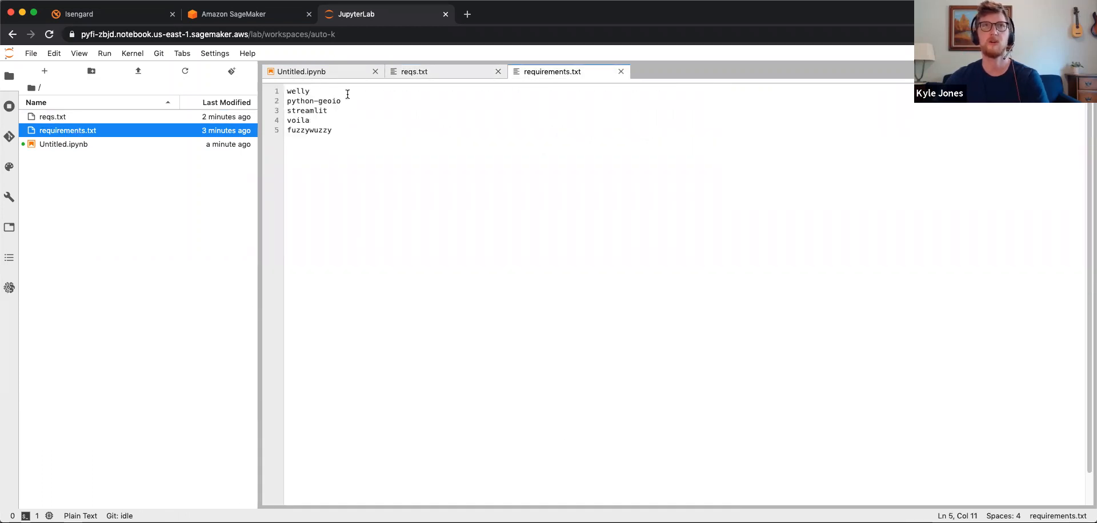
Take welly's version from reqs.txt, pin welly in requirements.txt, and return to the notebook
{"action": "left_click", "coordinate": [413, 71]}
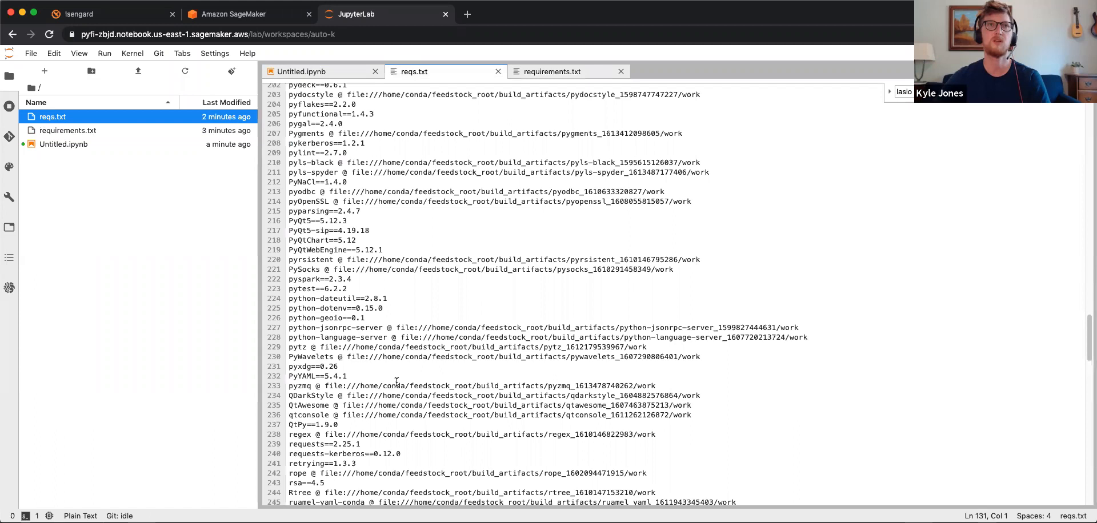
{"action": "scroll", "scroll_direction": "down", "scroll_amount": 3}
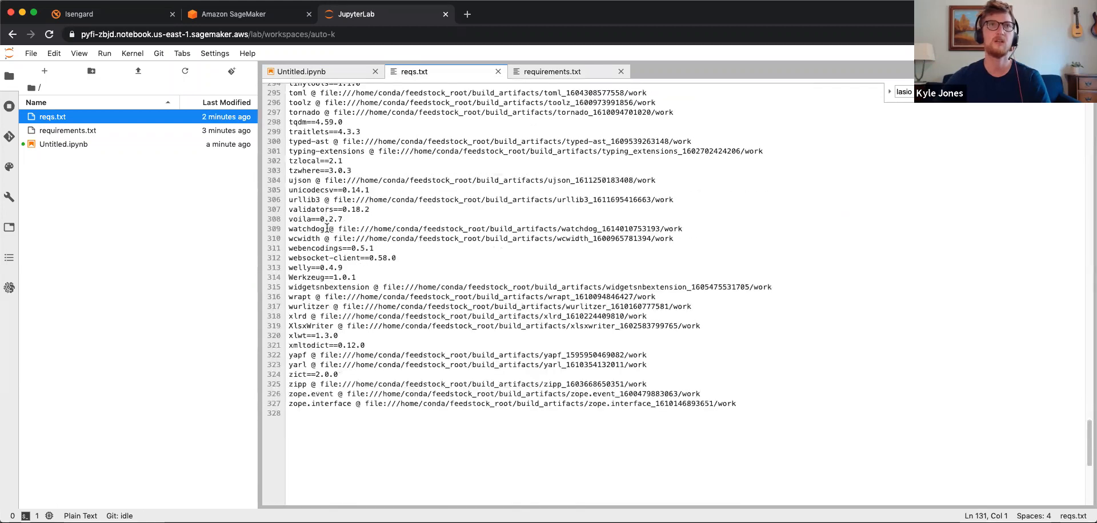
{"action": "double_click", "coordinate": [315, 268]}
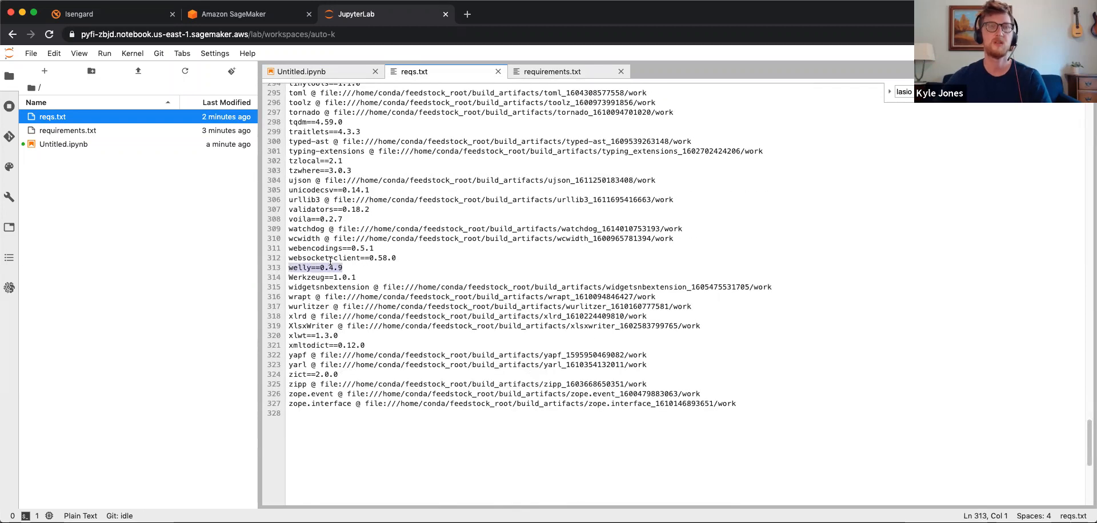
{"action": "left_click", "coordinate": [551, 71]}
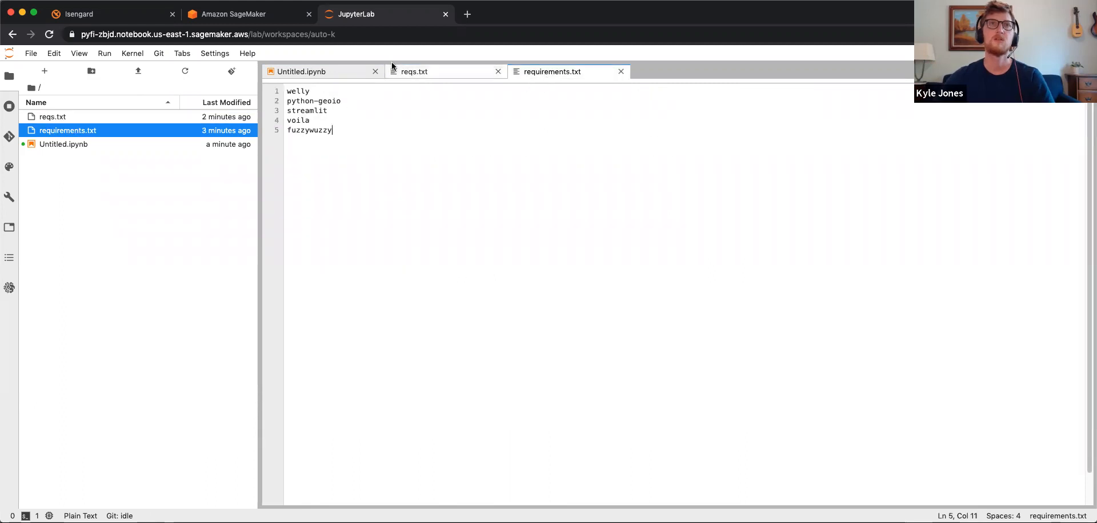
{"action": "type", "text": "==0.4.9"}
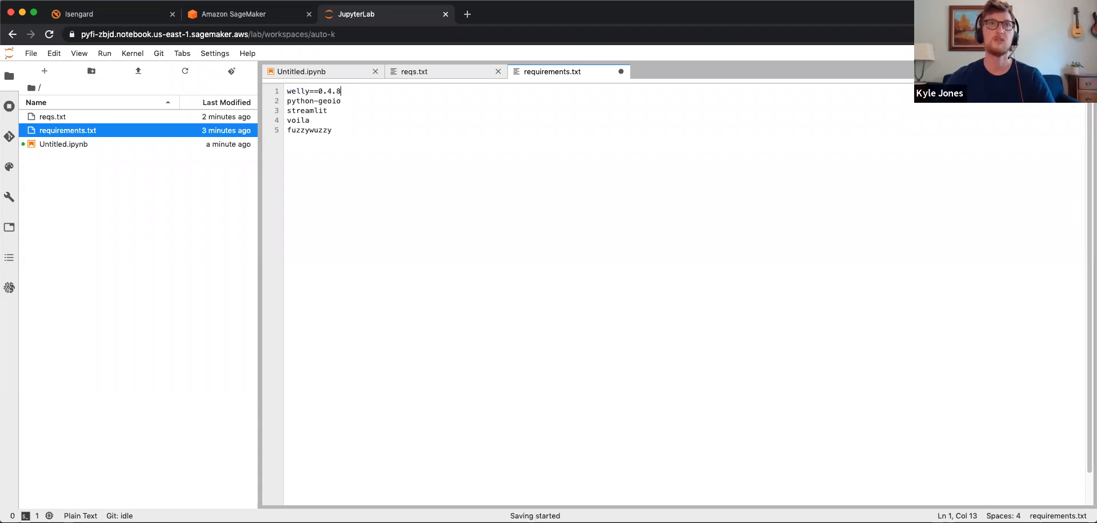
{"action": "left_click", "coordinate": [301, 72]}
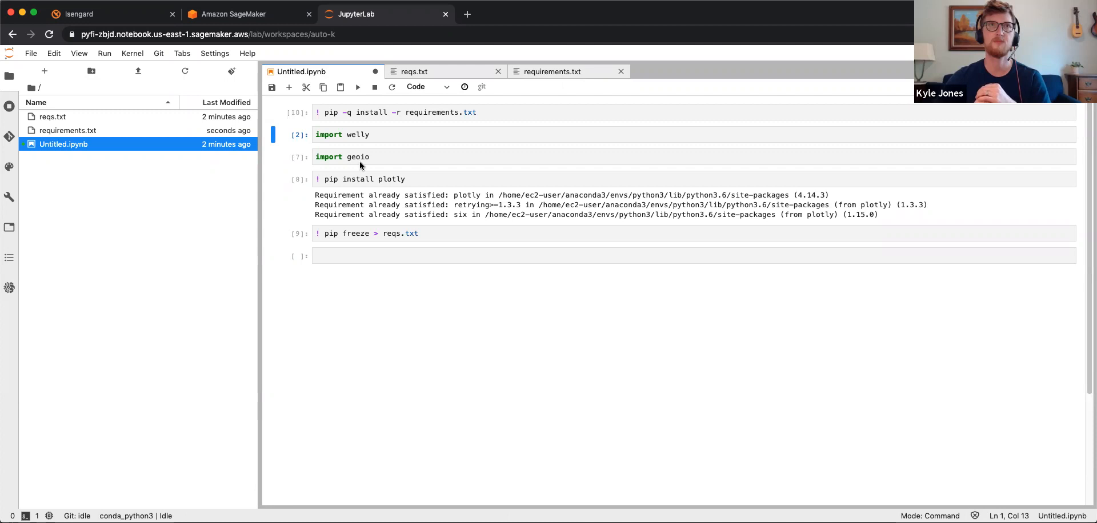
{"action": "mouse_move", "coordinate": [552, 96]}
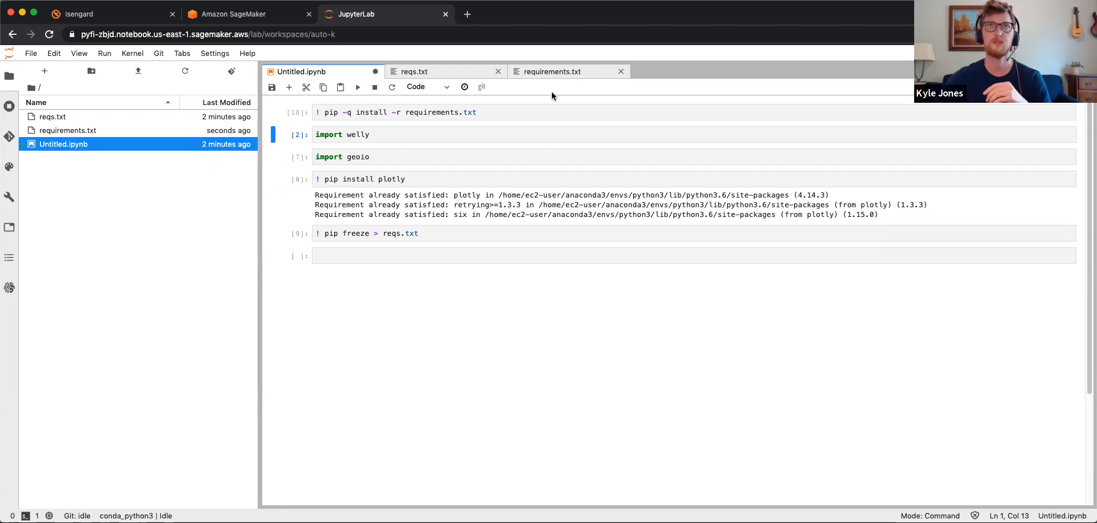
{"action": "left_click", "coordinate": [552, 72]}
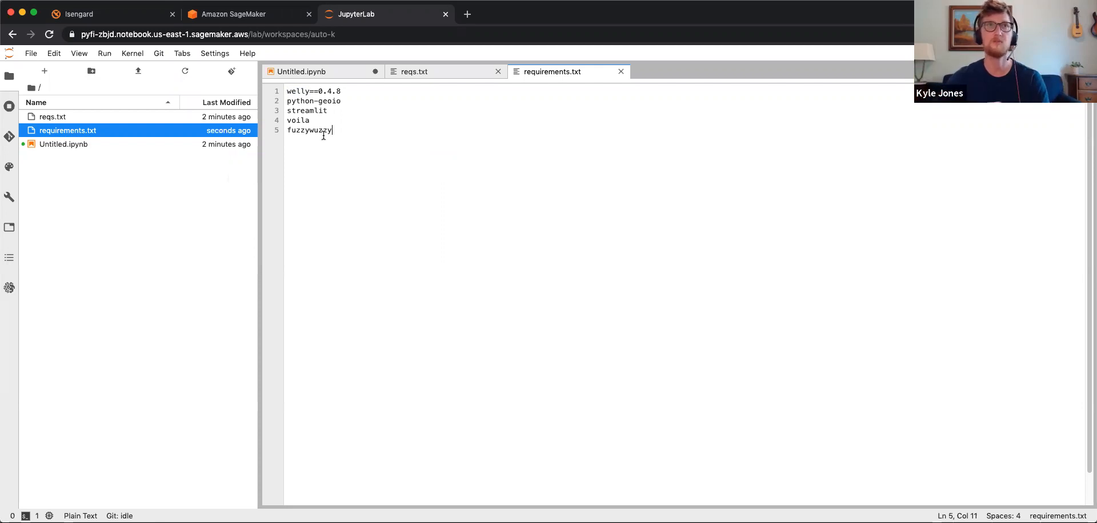
{"action": "left_click", "coordinate": [301, 72]}
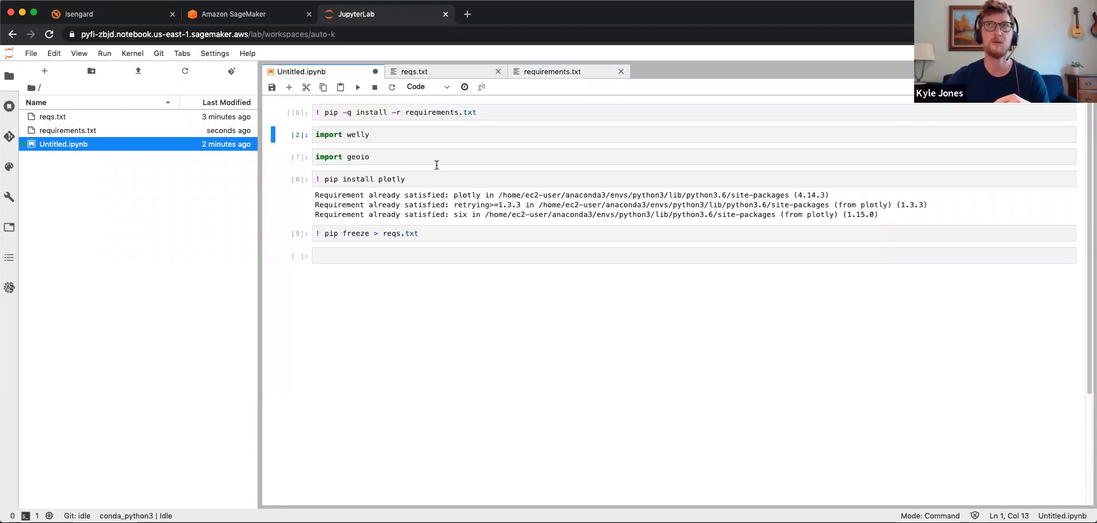